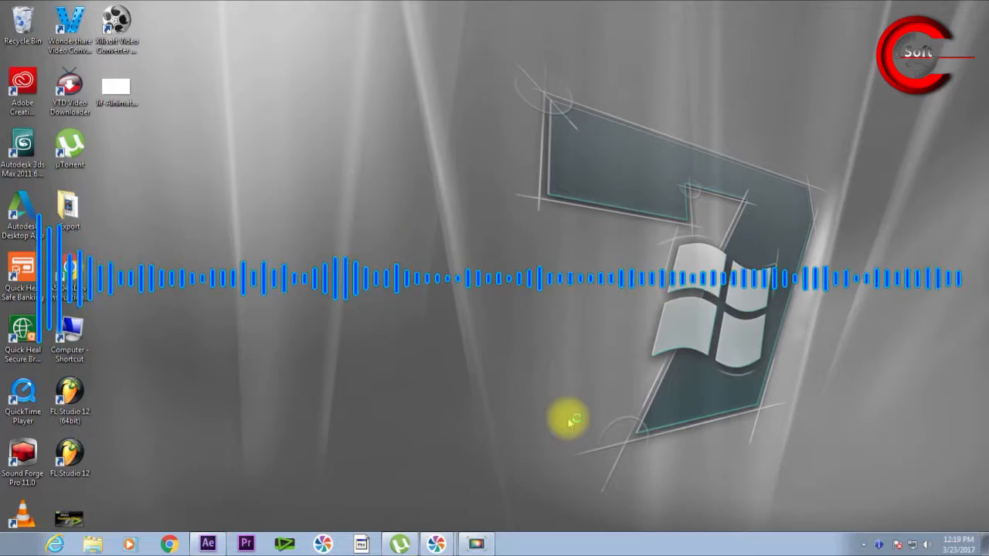
# Launch After Effects CC 2015 from the desktop shortcut and let it load.
pyautogui.click(207, 544)
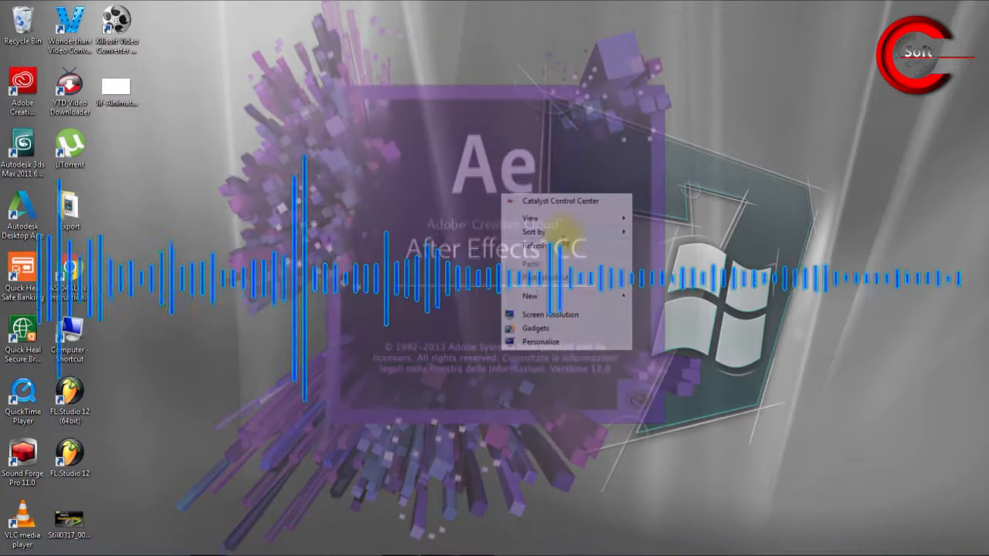
pyautogui.click(448, 302)
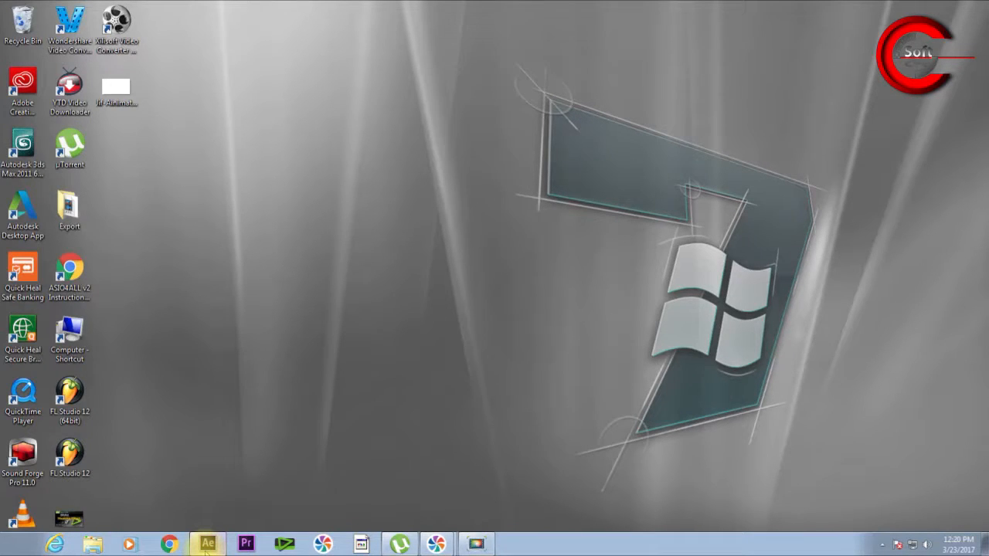
# Create Comp 1 as a 1280×720, 25 fps composition using the HDV/HDTV 720 25 preset.
pyautogui.click(207, 544)
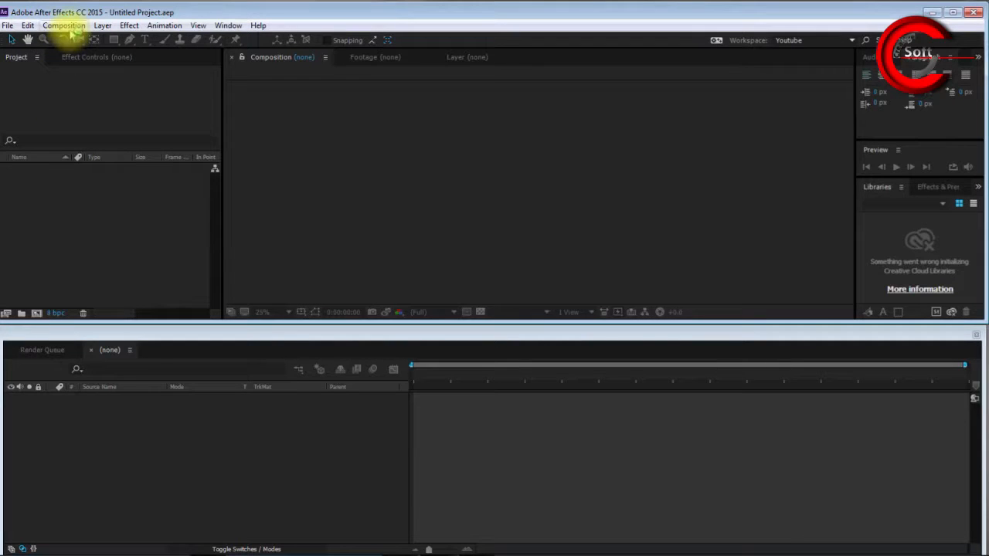
pyautogui.click(65, 25)
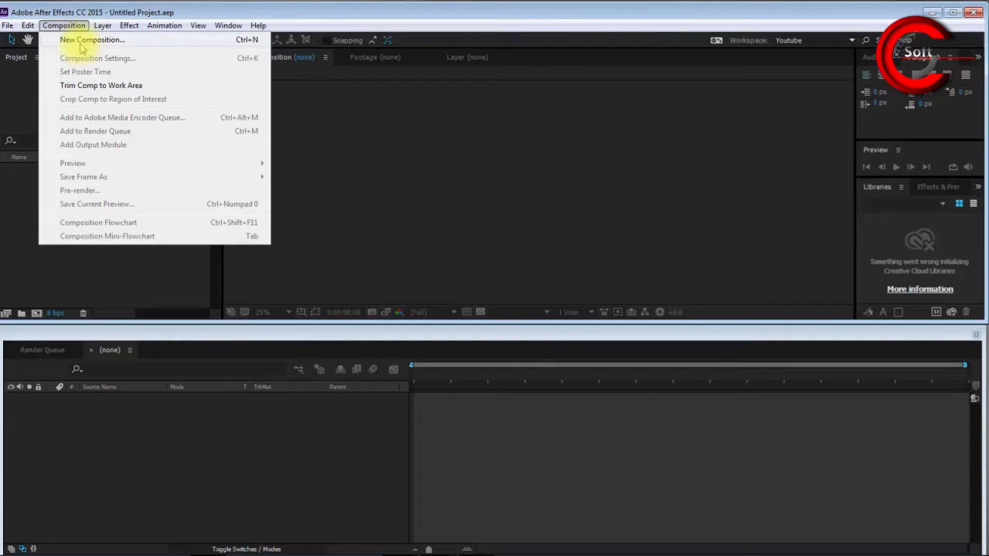
pyautogui.click(63, 24)
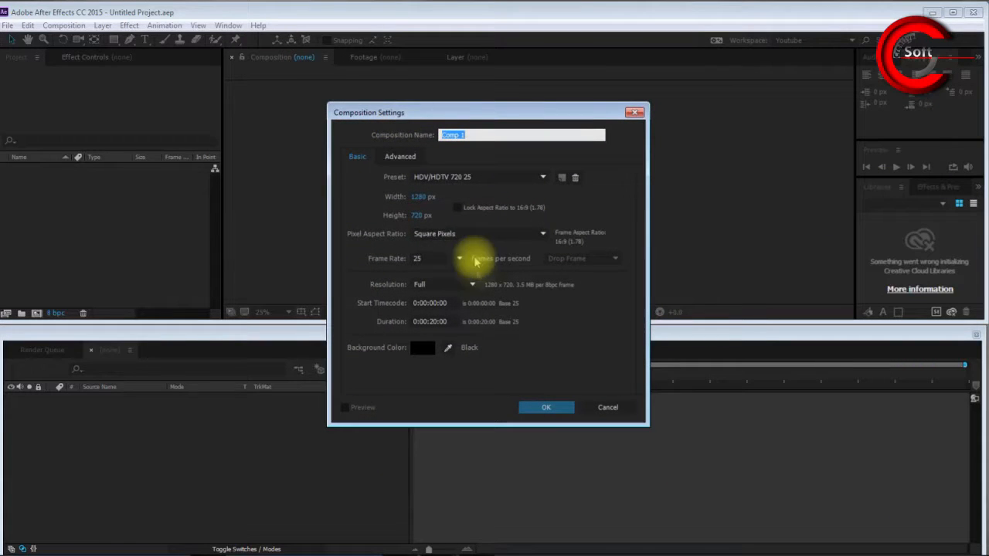
pyautogui.moveTo(436, 204)
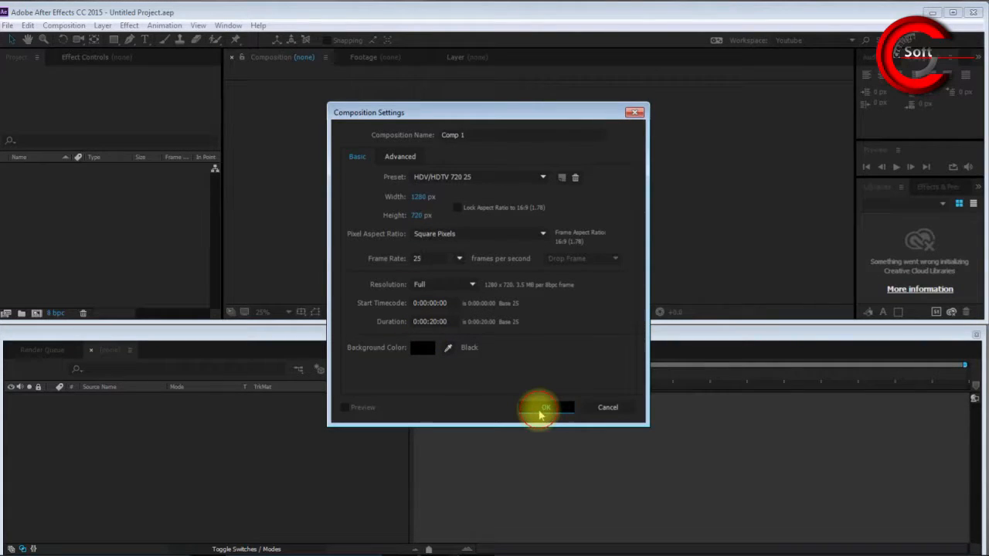
pyautogui.click(547, 408)
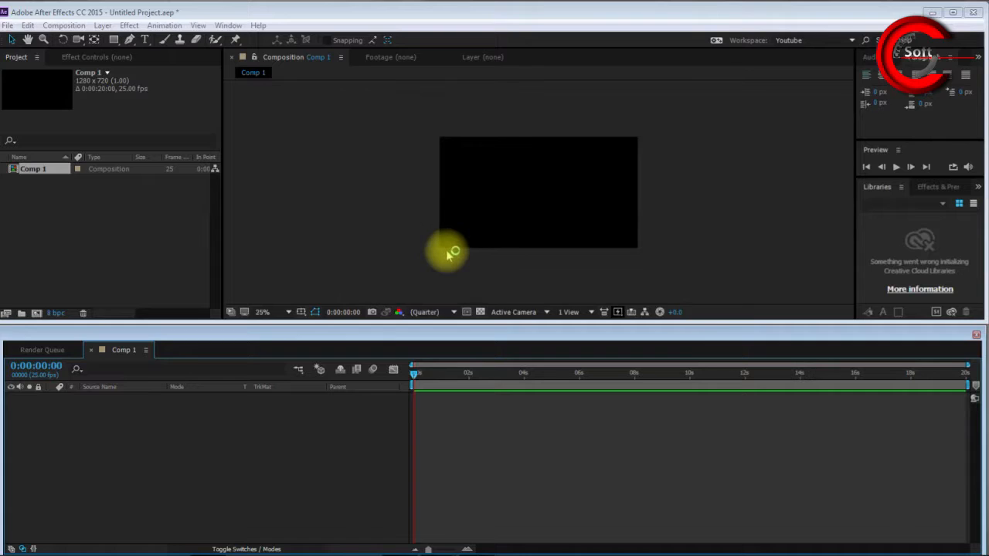
pyautogui.moveTo(158, 244)
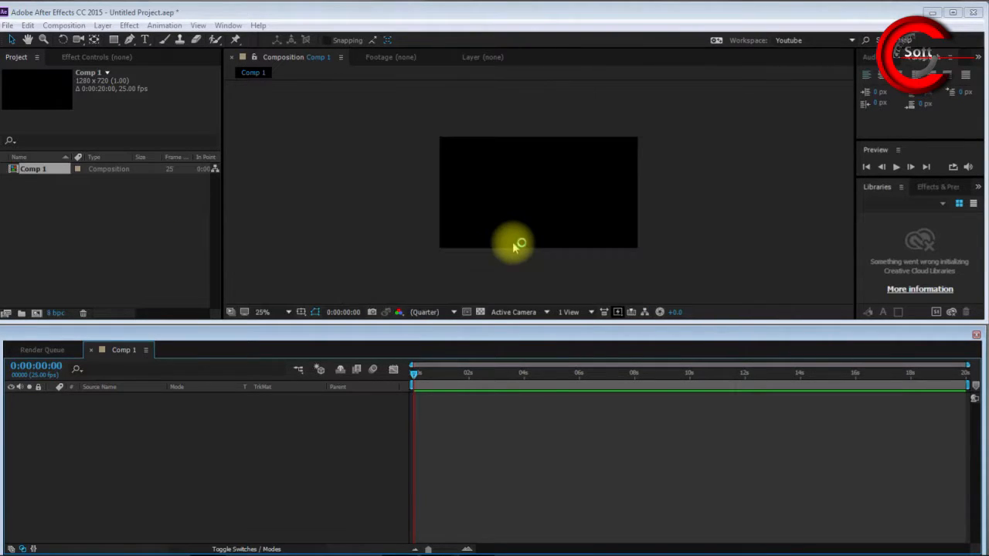
# Set the composition viewer magnification to 50%.
pyautogui.click(263, 312)
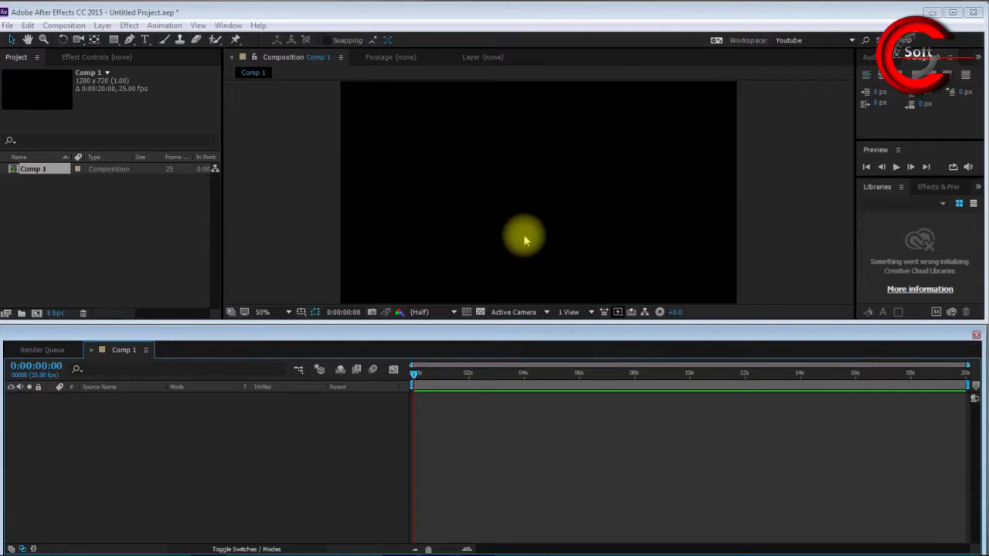
pyautogui.click(262, 313)
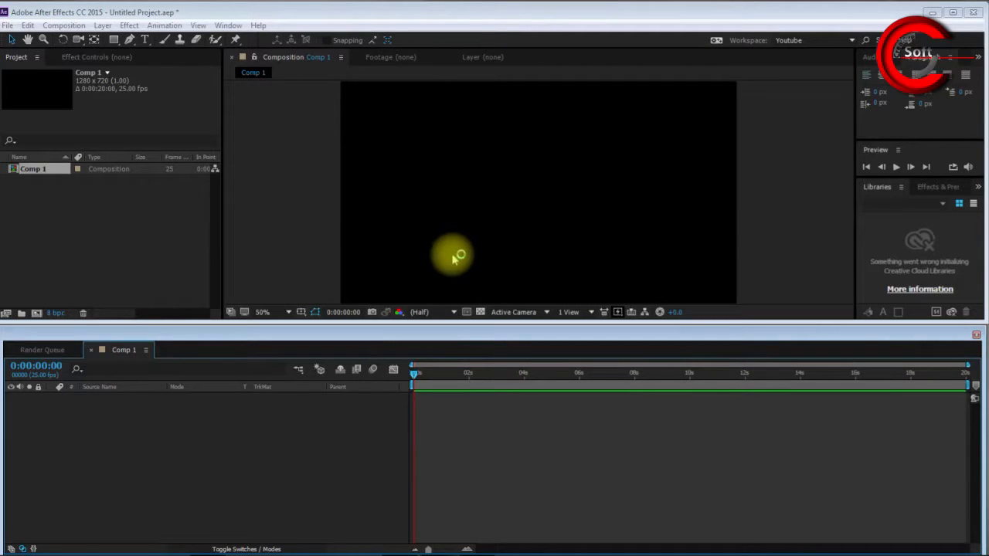
pyautogui.moveTo(98, 224)
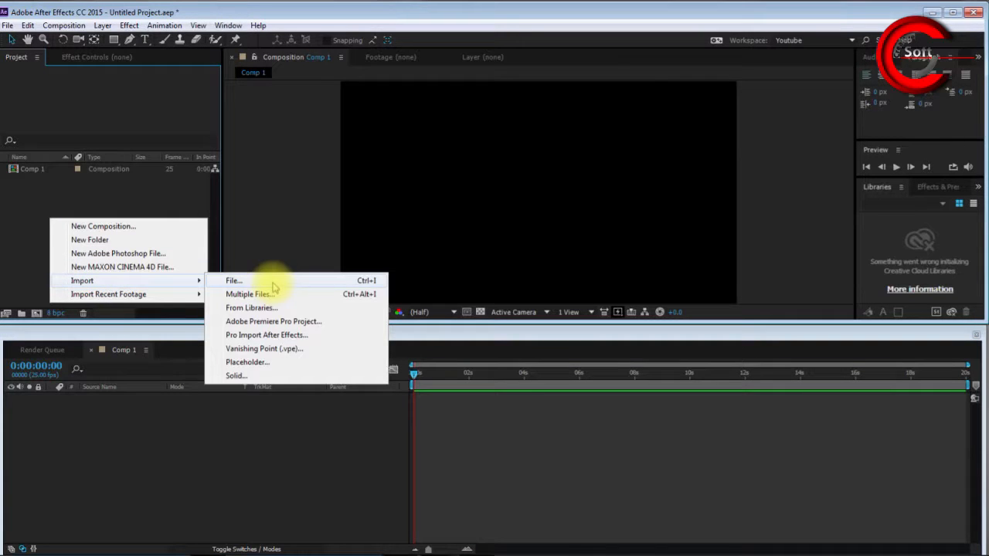
# Import Spyder 60.mp3 from the Desktop into the project.
pyautogui.click(234, 281)
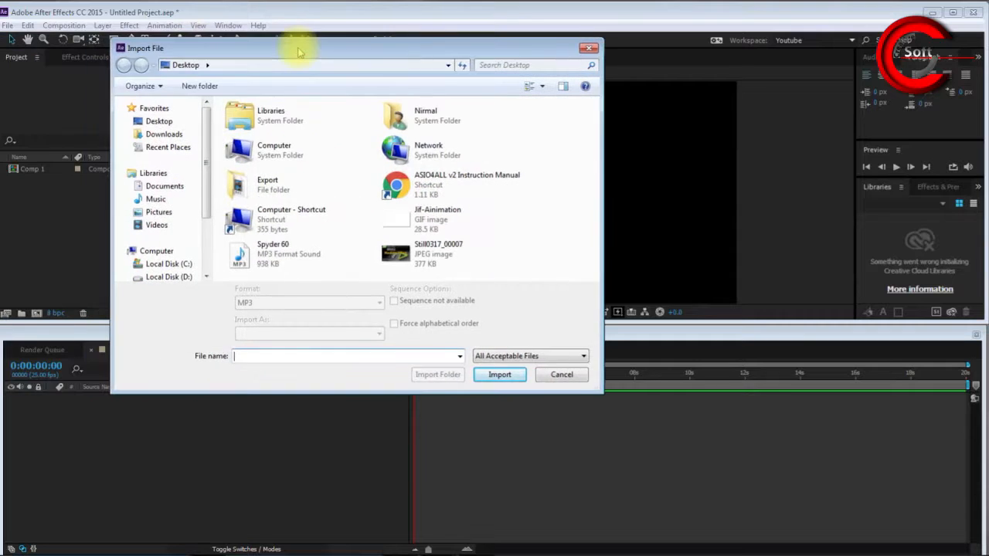
pyautogui.click(157, 120)
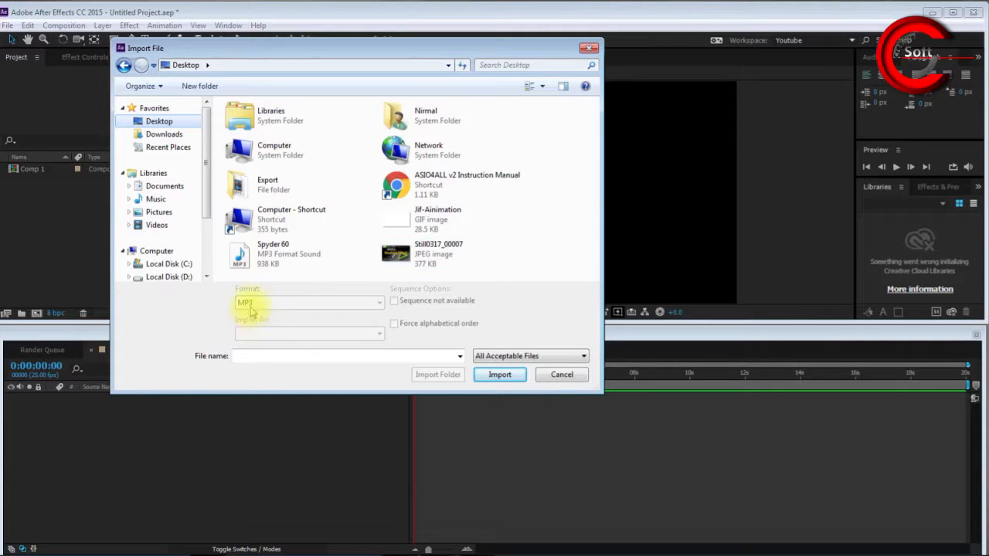
pyautogui.click(275, 255)
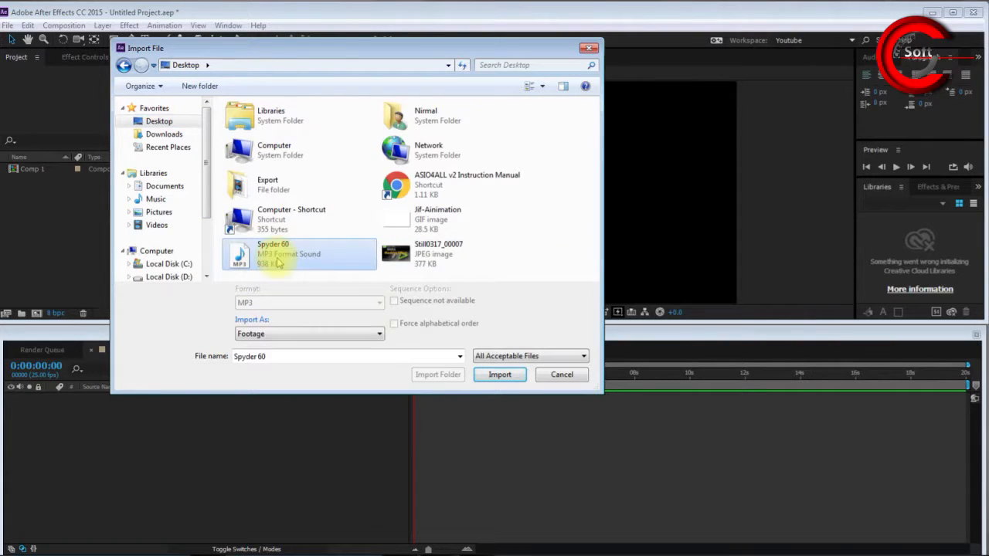
pyautogui.click(499, 375)
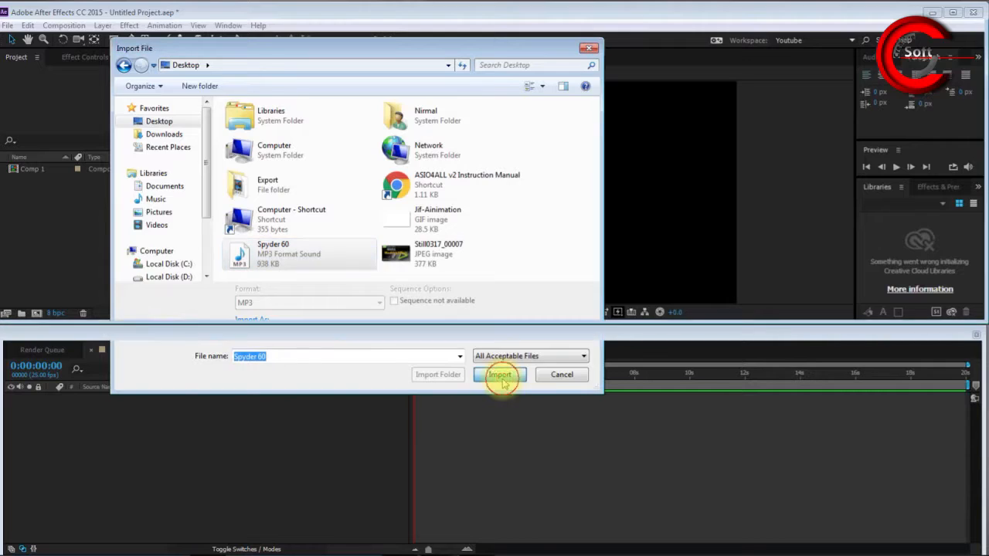
pyautogui.click(499, 376)
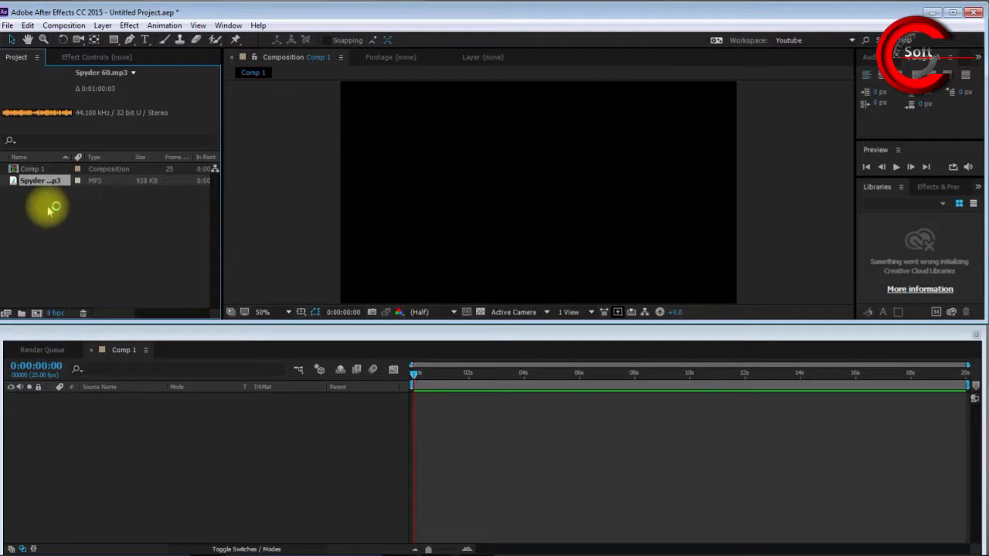
# Add Spyder 60.mp3 to Comp 1's timeline, reveal its Audio properties and scrub through it.
pyautogui.rightClick(49, 209)
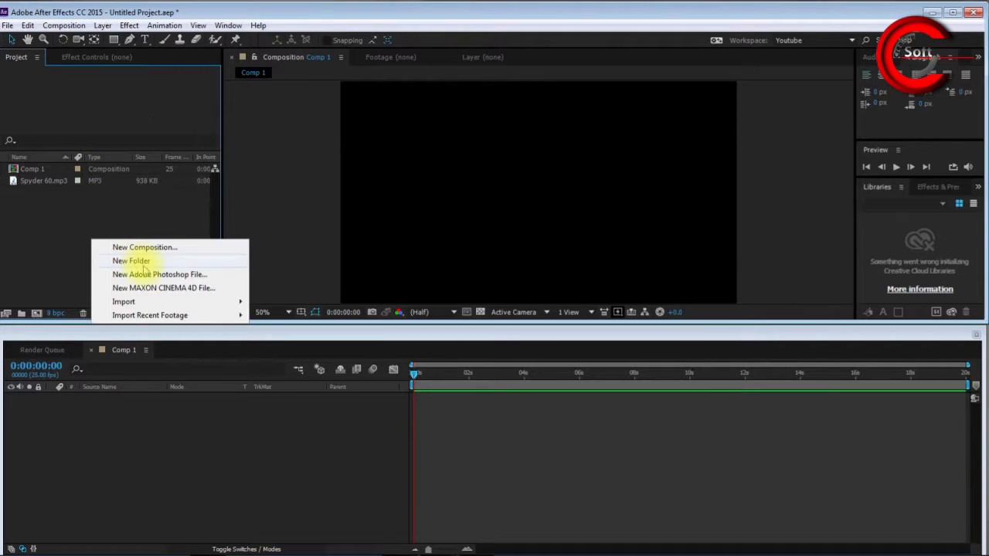
pyautogui.click(43, 179)
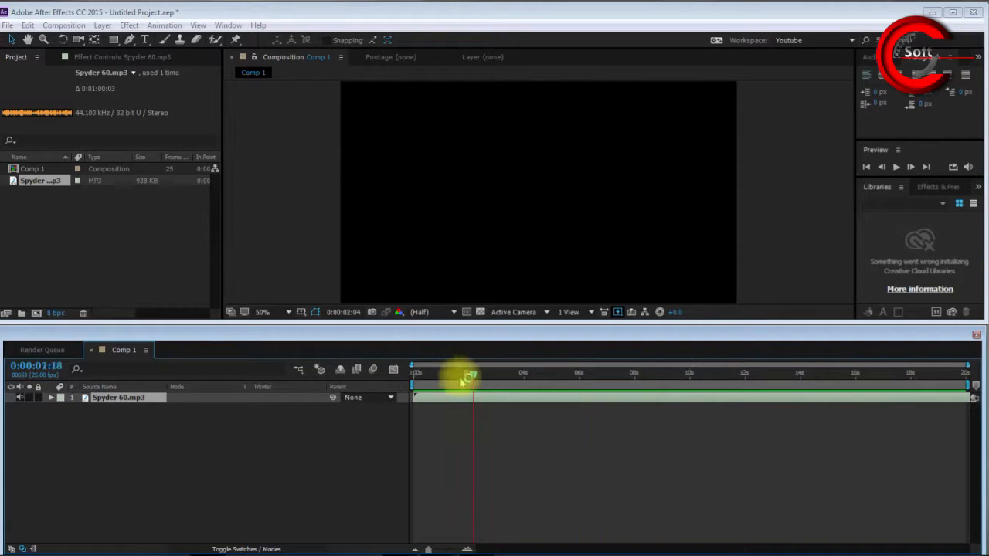
pyautogui.click(59, 398)
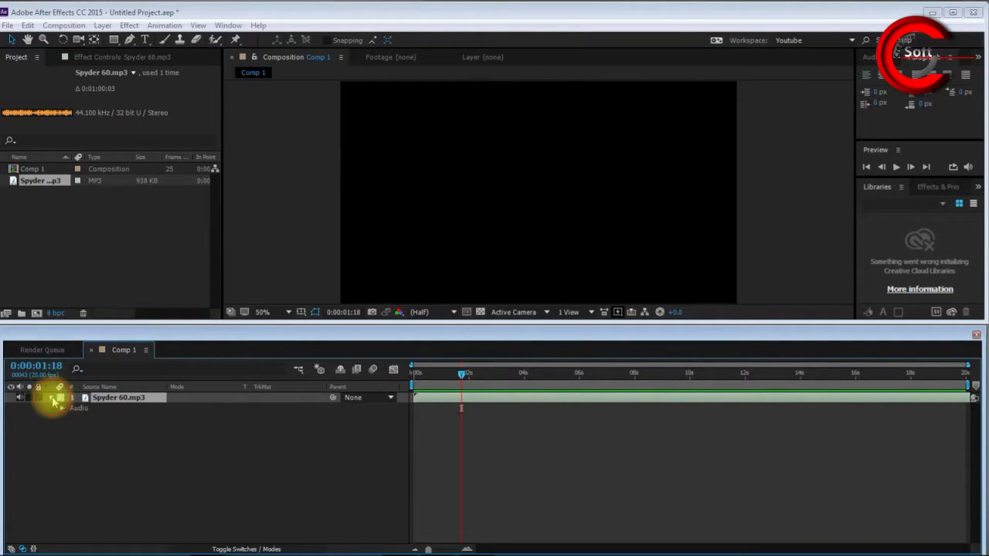
pyautogui.click(49, 408)
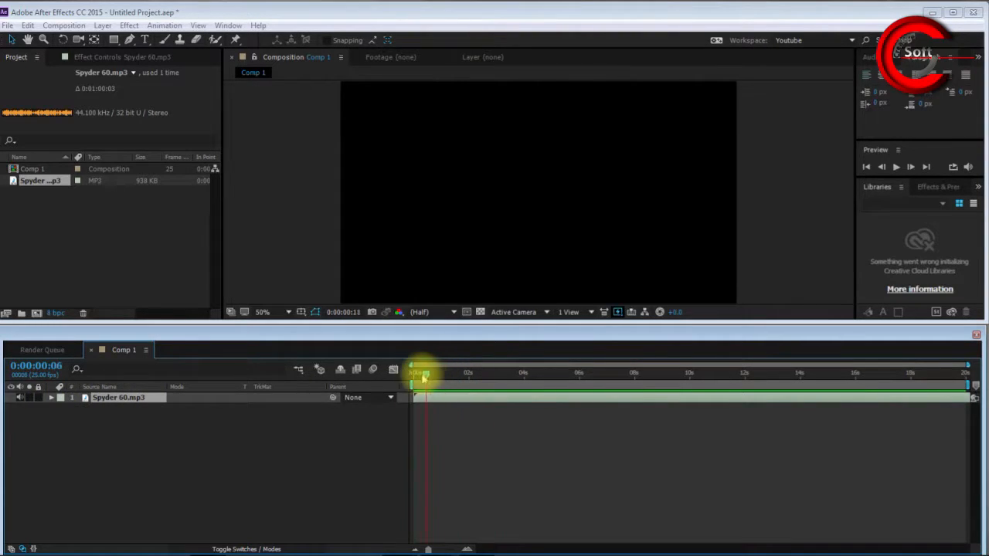
pyautogui.moveTo(423, 373); pyautogui.dragTo(467, 372)
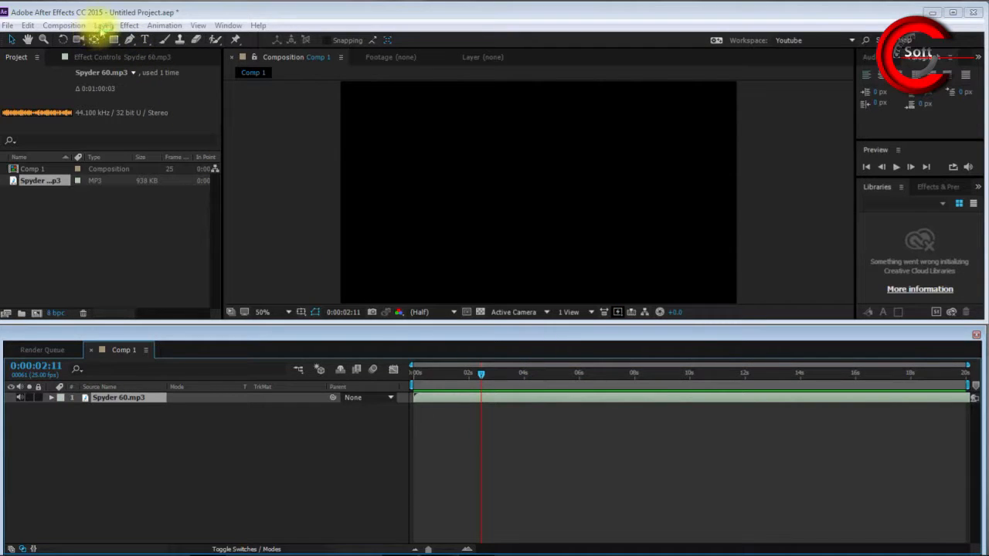
# Add a deep blue 1280×720 solid layer above the audio layer.
pyautogui.click(102, 25)
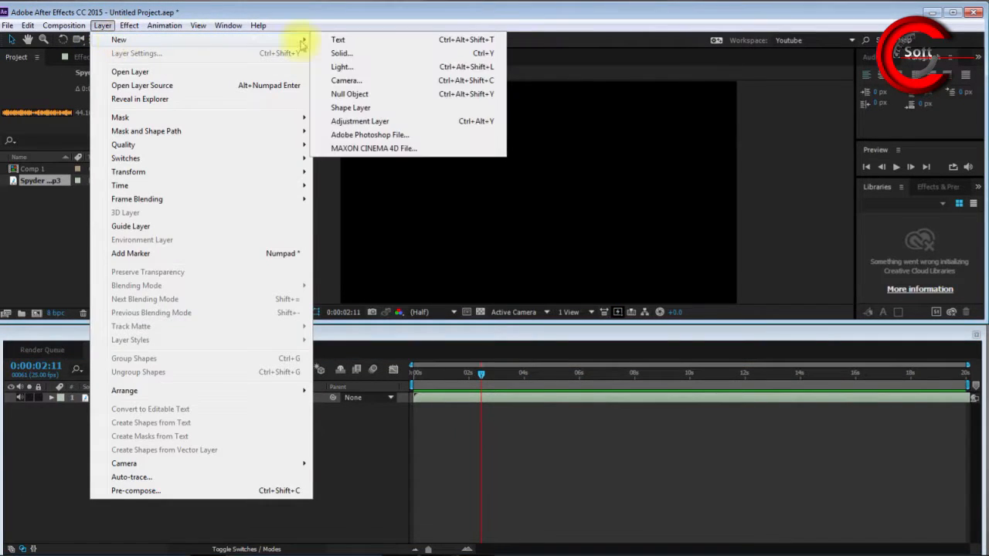
pyautogui.moveTo(340, 53)
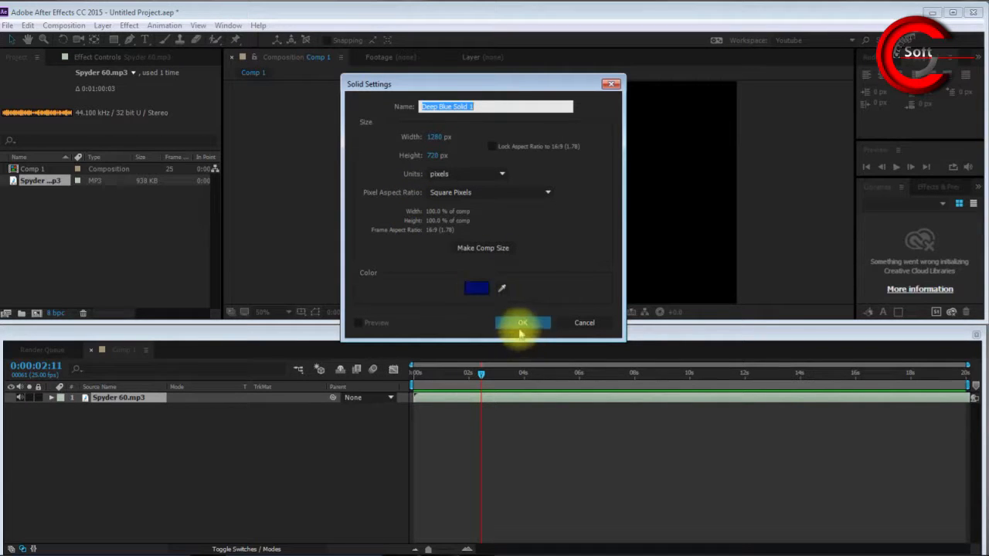
pyautogui.click(522, 323)
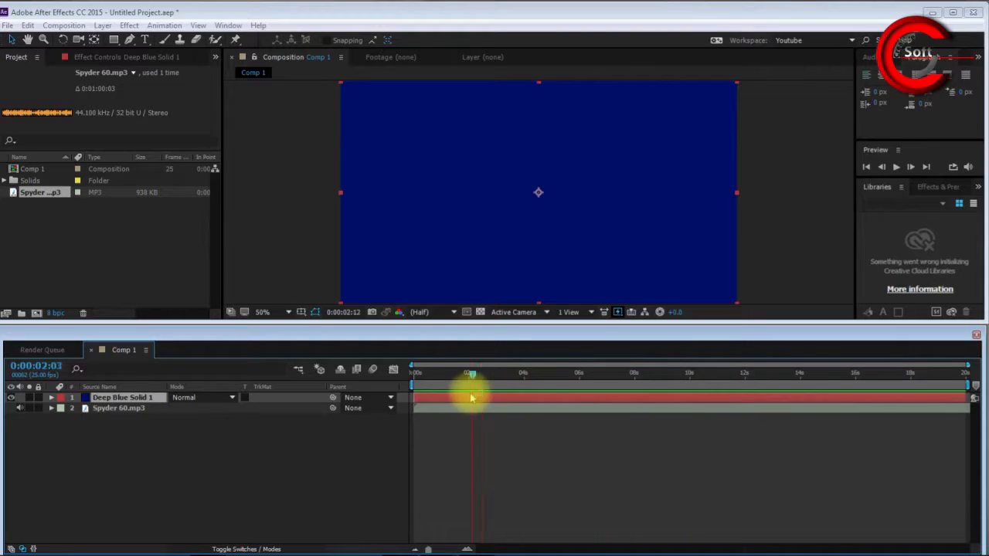
# Scrub the current-time indicator back and forth to preview the composition timing.
pyautogui.moveTo(471, 373); pyautogui.dragTo(456, 372)
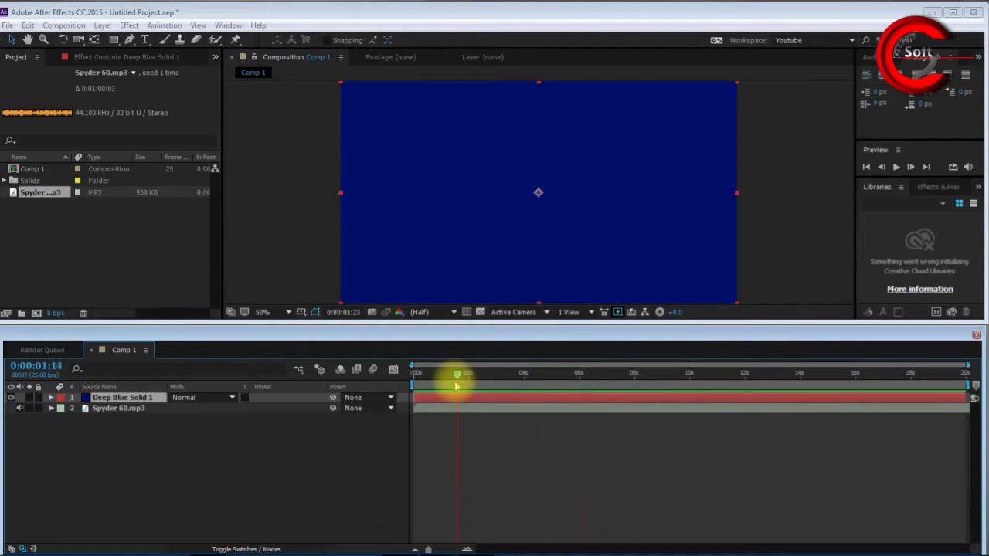
pyautogui.moveTo(456, 372); pyautogui.dragTo(538, 372)
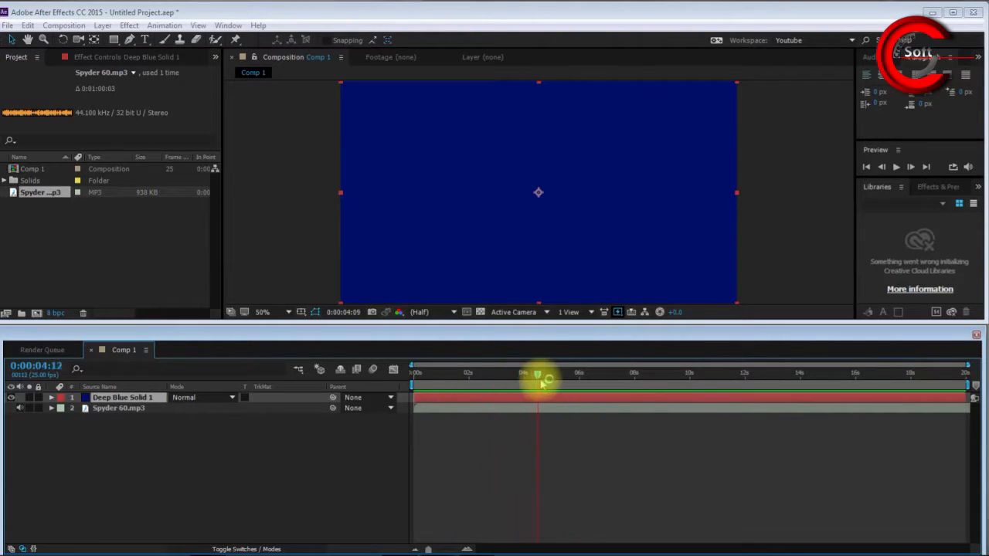
pyautogui.moveTo(540, 377); pyautogui.dragTo(601, 377)
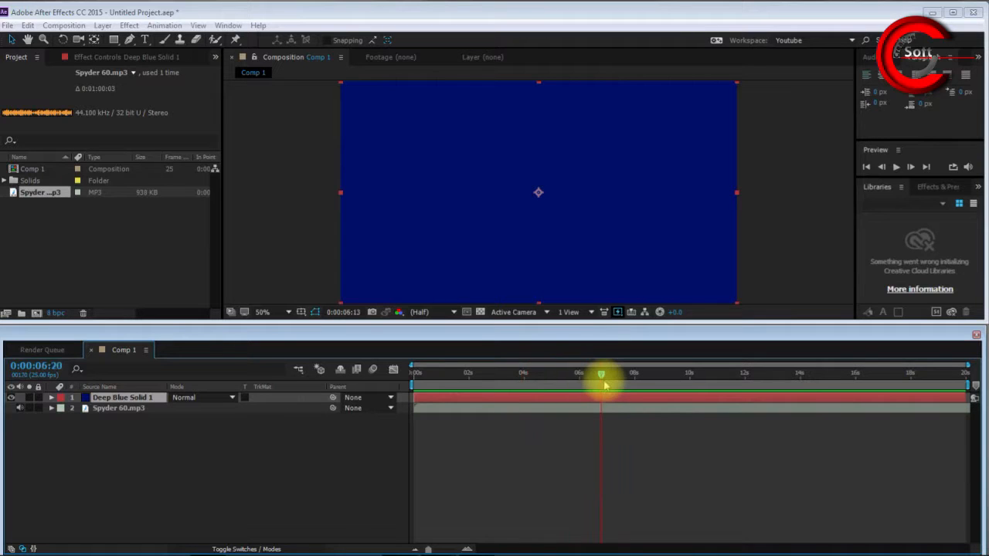
pyautogui.moveTo(601, 375); pyautogui.dragTo(435, 376)
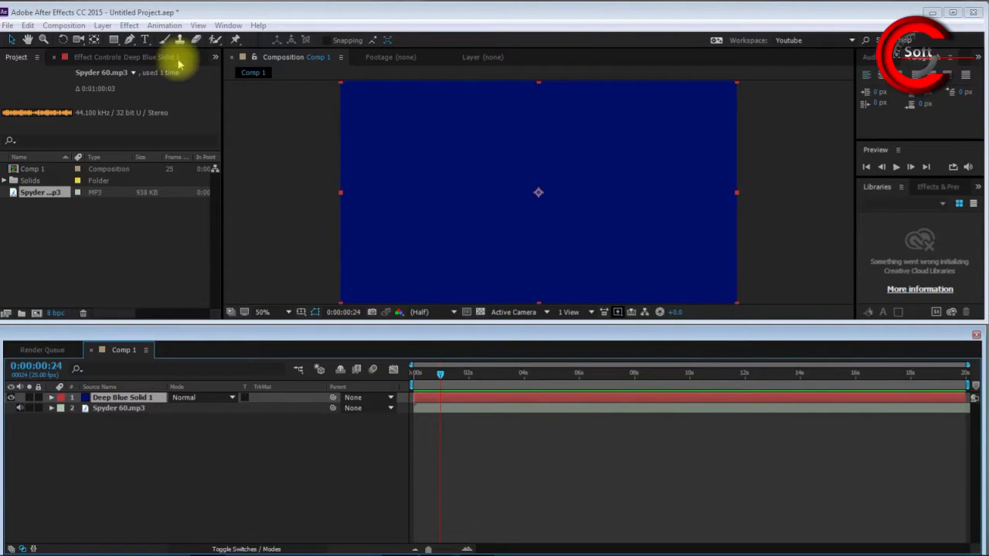
# Apply Generate > Audio Spectrum to Deep Blue Solid 1 and fit the frame in the viewer.
pyautogui.click(130, 25)
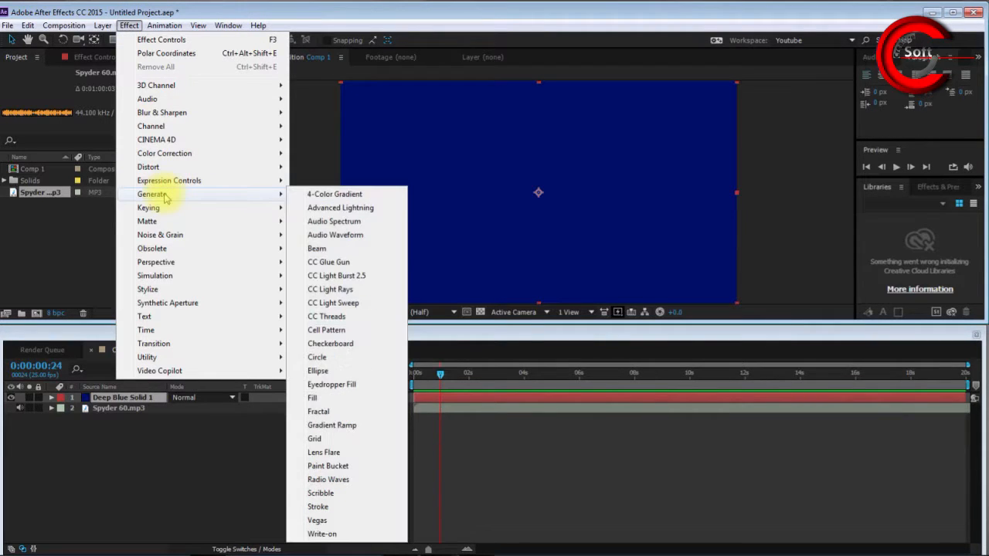
pyautogui.moveTo(334, 223)
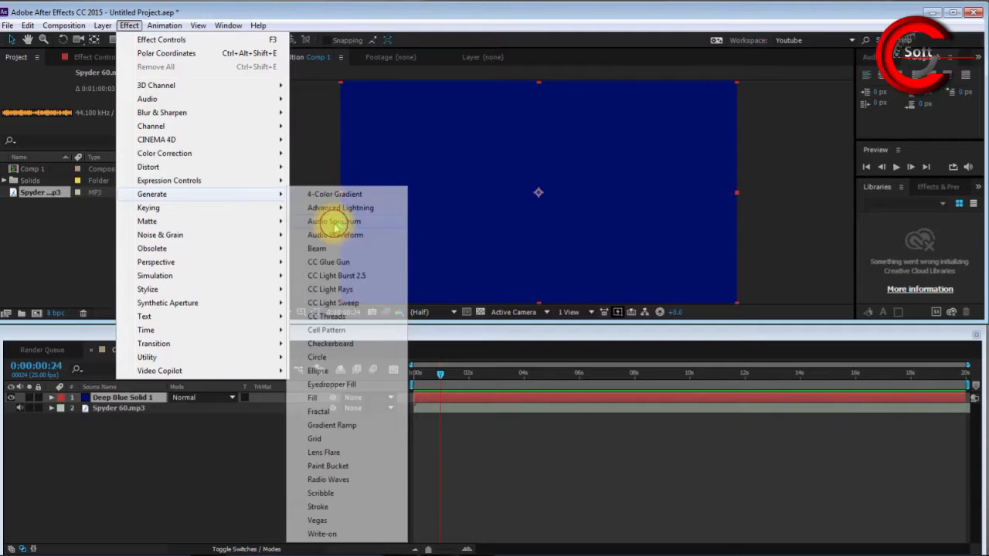
pyautogui.click(333, 223)
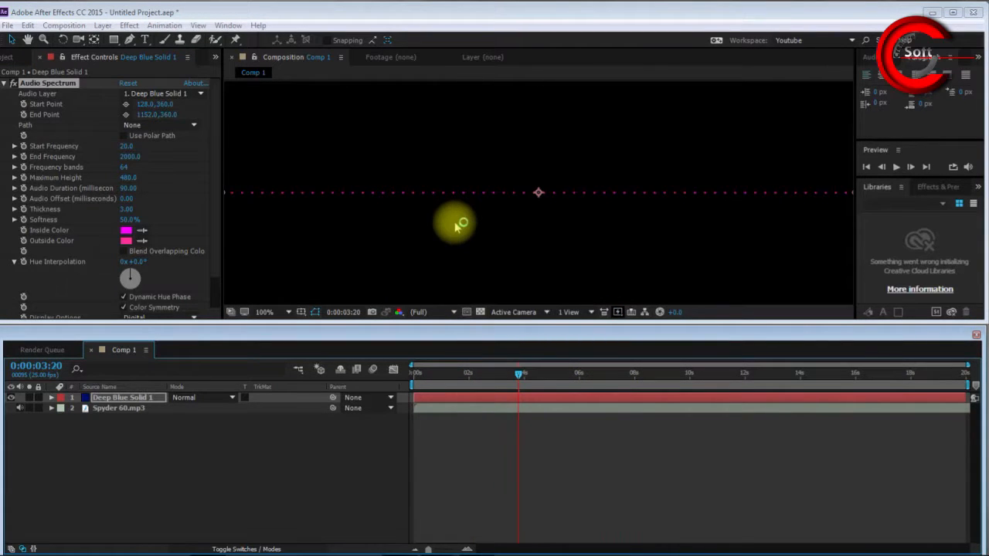
pyautogui.click(264, 313)
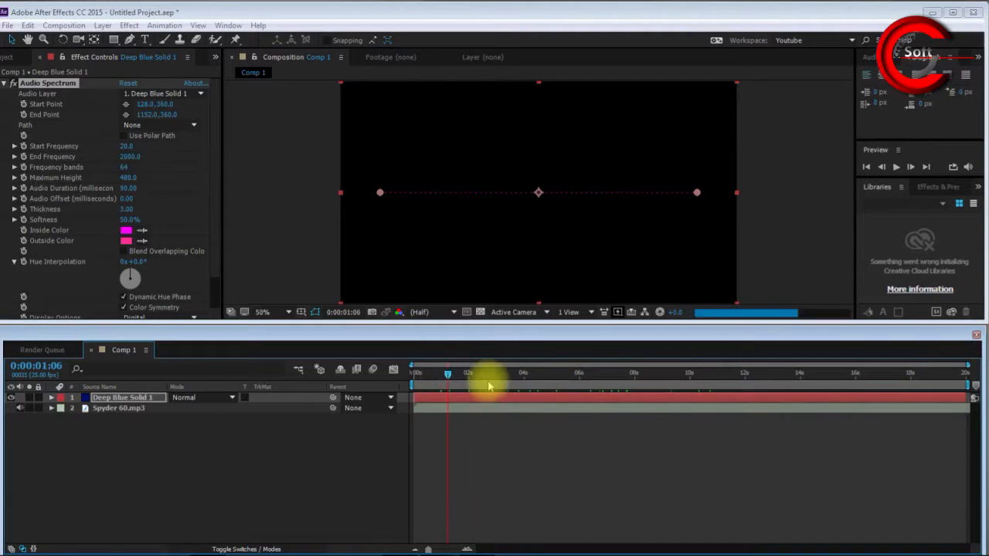
# Scrub the timeline to preview the spectrum at different moments.
pyautogui.moveTo(486, 372); pyautogui.dragTo(439, 373)
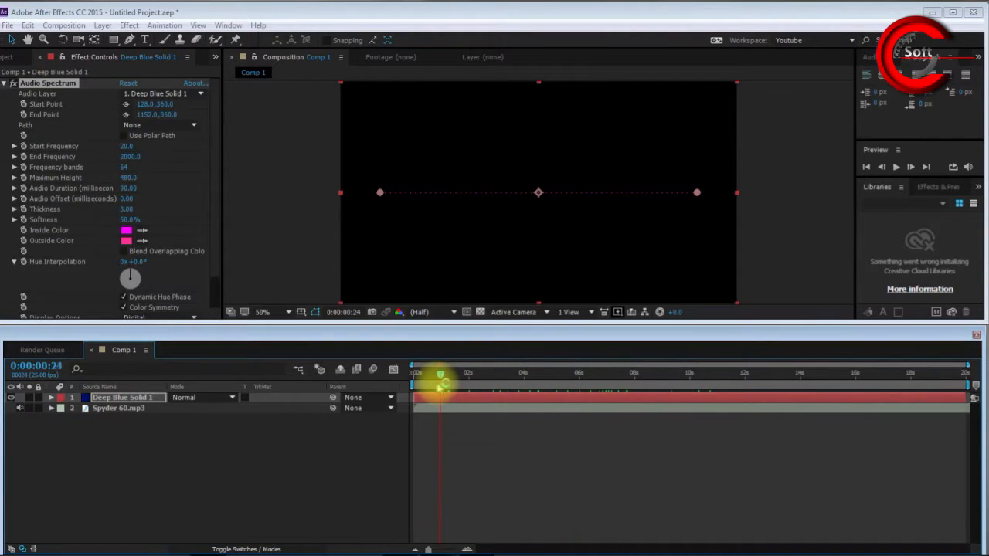
pyautogui.moveTo(441, 374); pyautogui.dragTo(462, 374)
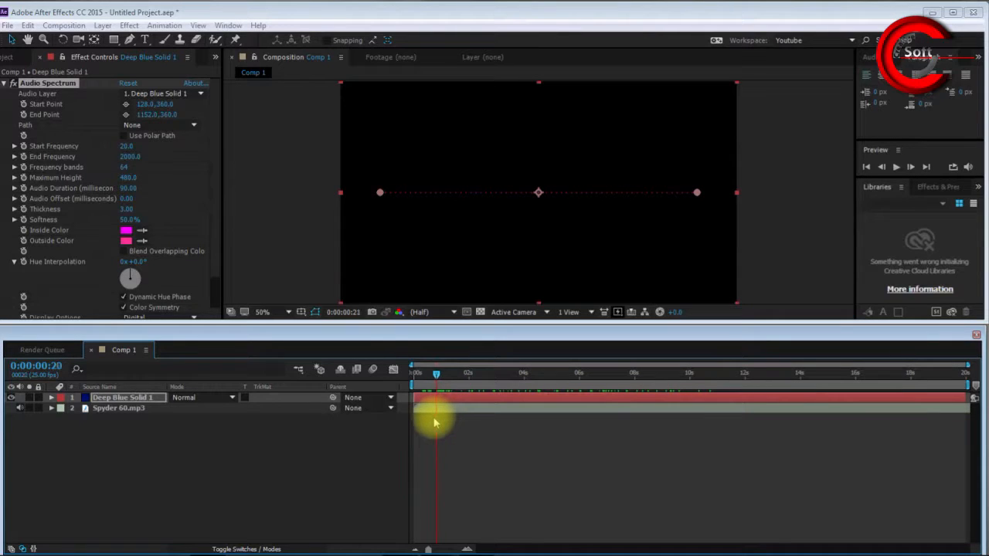
pyautogui.moveTo(436, 372); pyautogui.dragTo(560, 372)
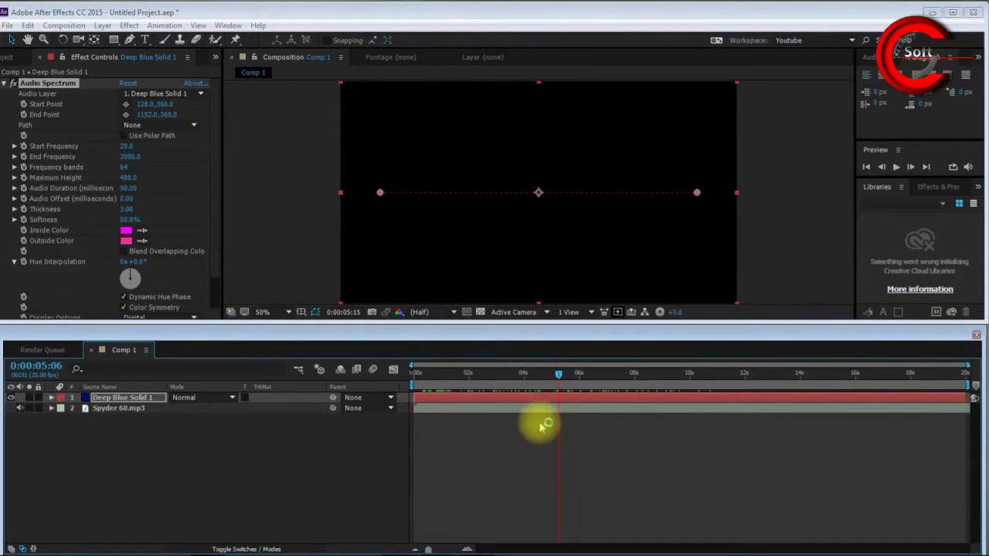
pyautogui.moveTo(559, 372); pyautogui.dragTo(439, 372)
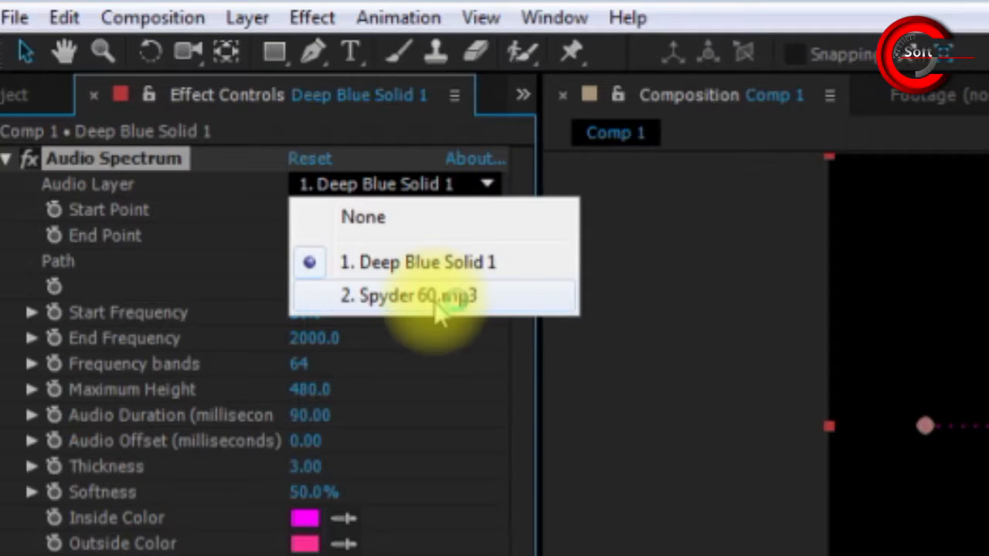
# Set the spectrum's Audio Layer to Spyder 60.mp3 and scrub to check the waveform reacts.
pyautogui.click(408, 295)
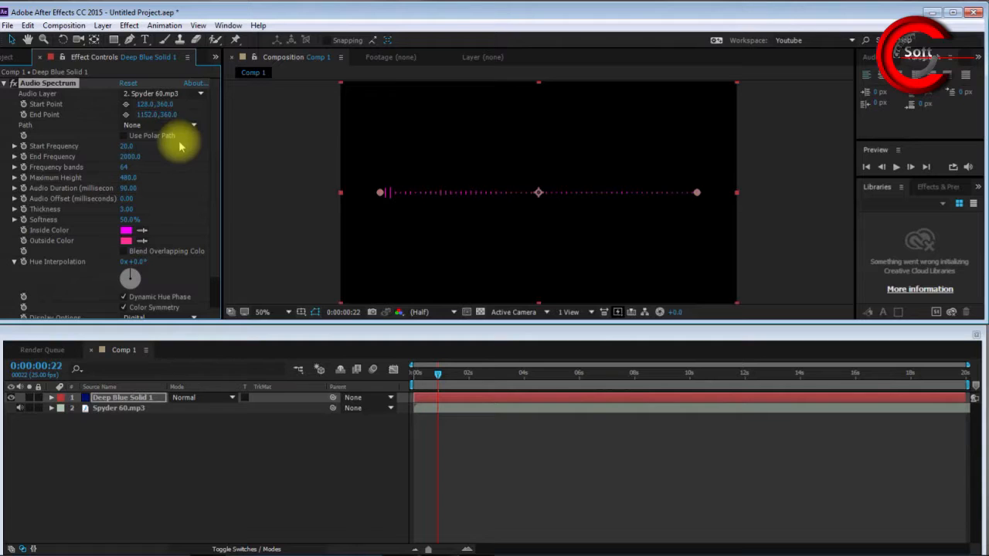
pyautogui.click(522, 372)
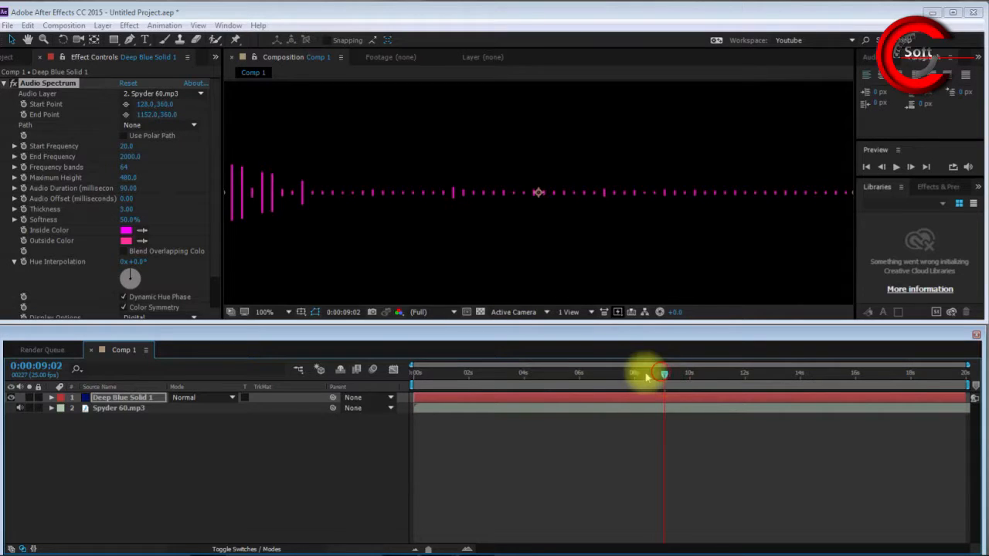
pyautogui.moveTo(661, 373); pyautogui.dragTo(652, 373)
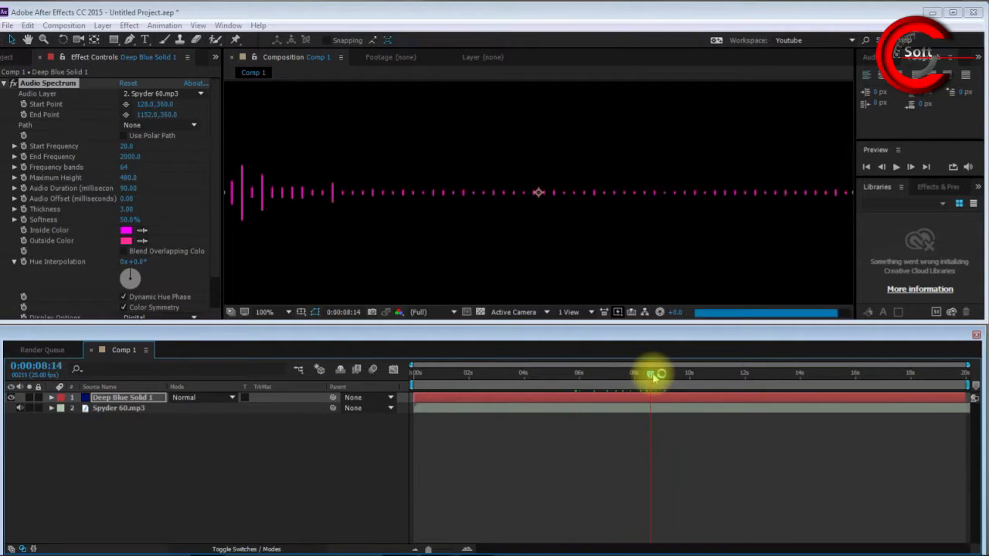
pyautogui.moveTo(652, 372); pyautogui.dragTo(717, 373)
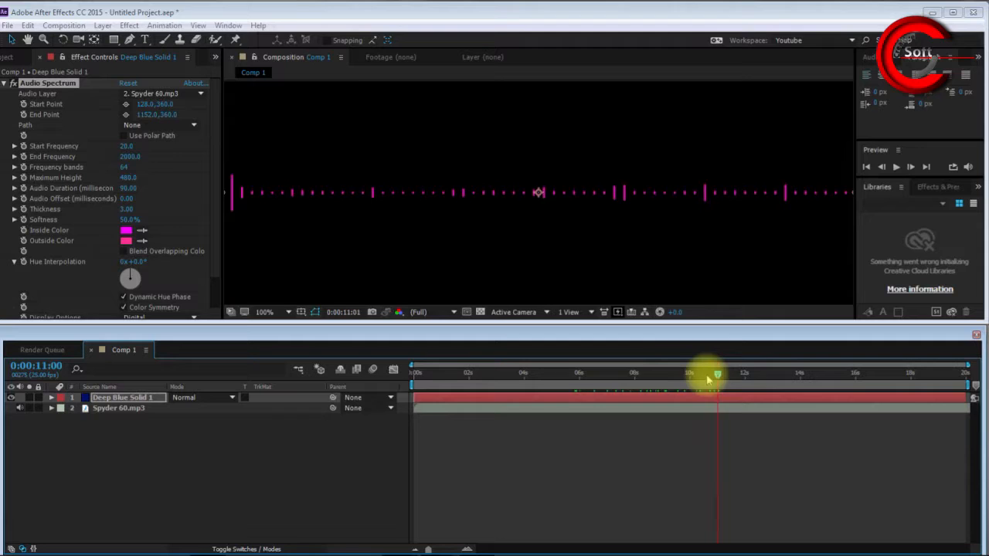
pyautogui.moveTo(717, 372); pyautogui.dragTo(597, 373)
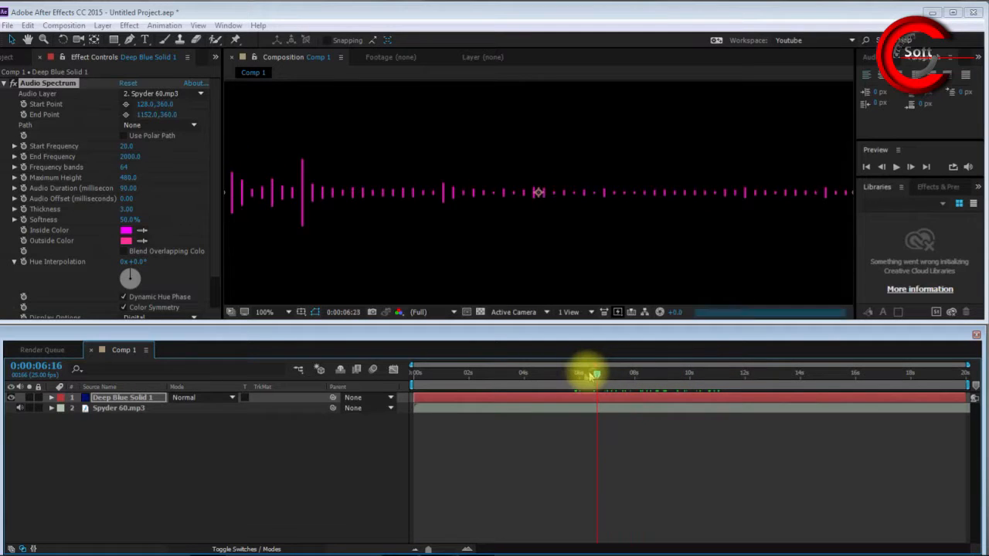
pyautogui.moveTo(596, 373); pyautogui.dragTo(615, 372)
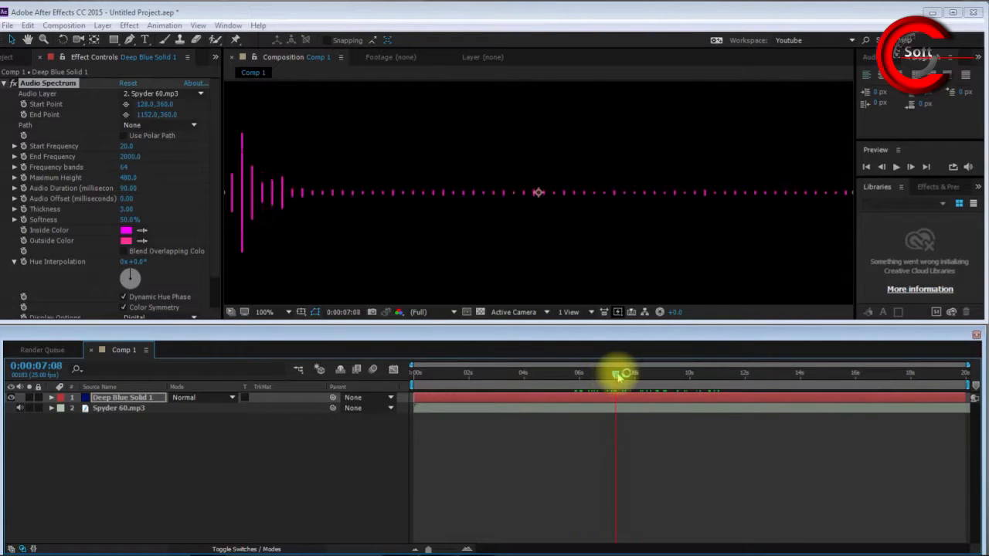
pyautogui.moveTo(618, 372); pyautogui.dragTo(575, 372)
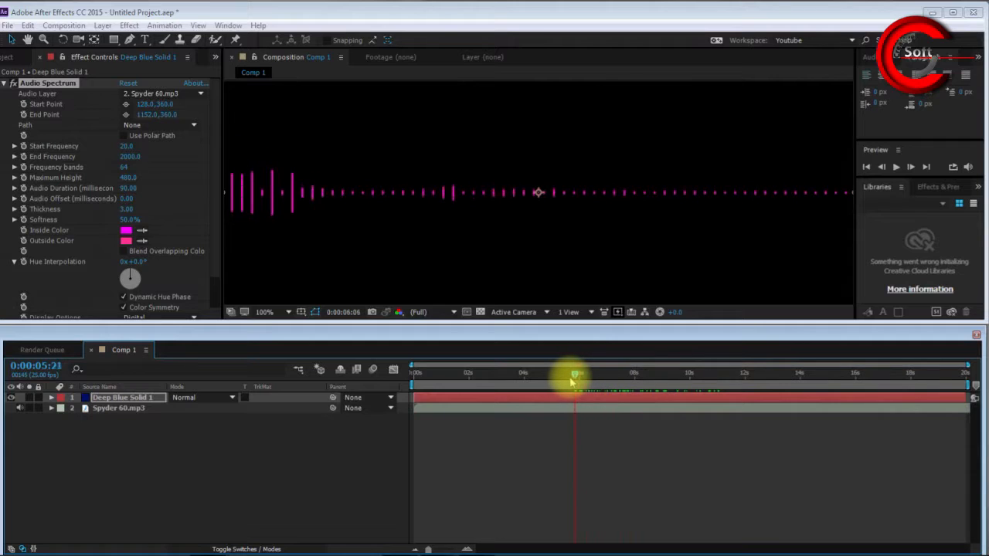
pyautogui.moveTo(575, 372); pyautogui.dragTo(564, 373)
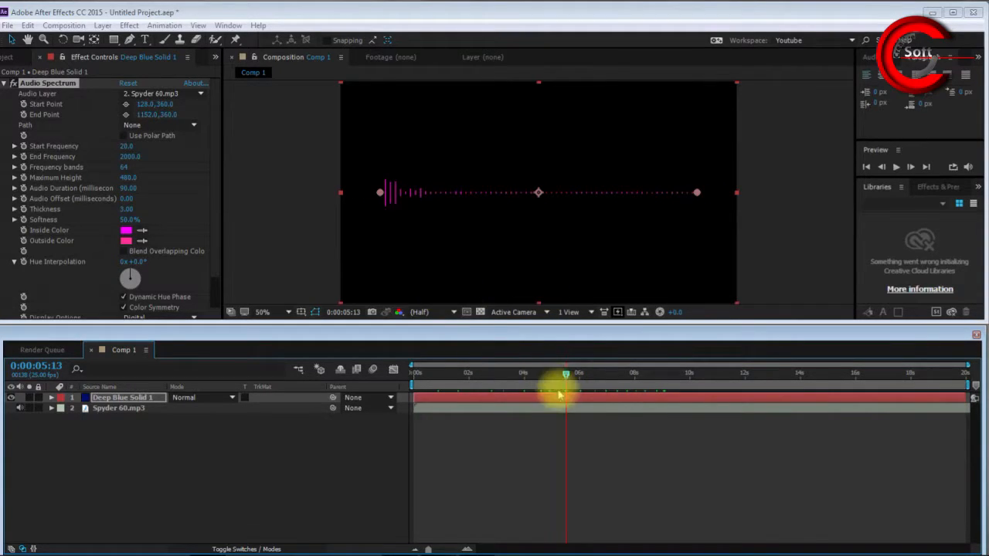
pyautogui.moveTo(566, 374); pyautogui.dragTo(533, 373)
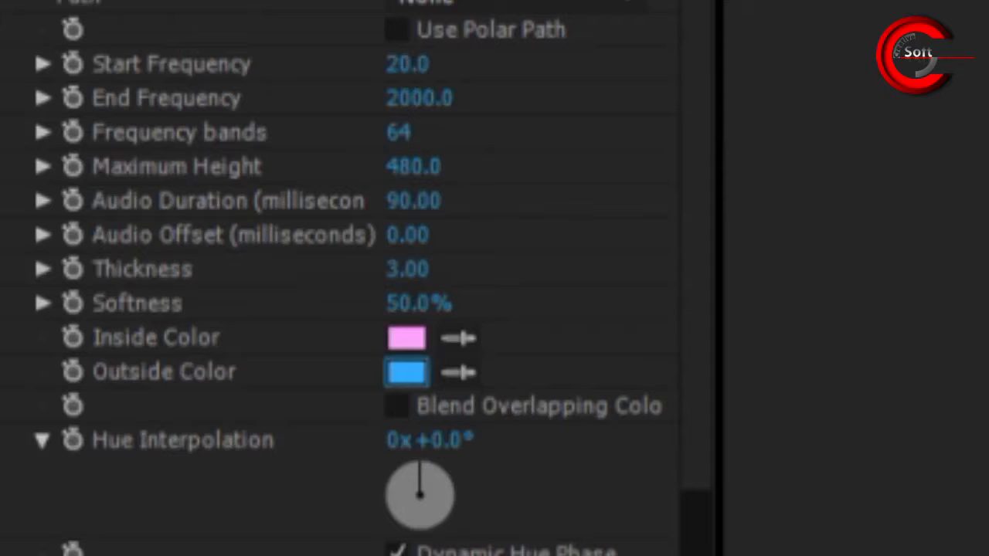
# Spread the Start/End Points across the frame and set Inside/Outside Color to blue and cyan.
pyautogui.click(407, 371)
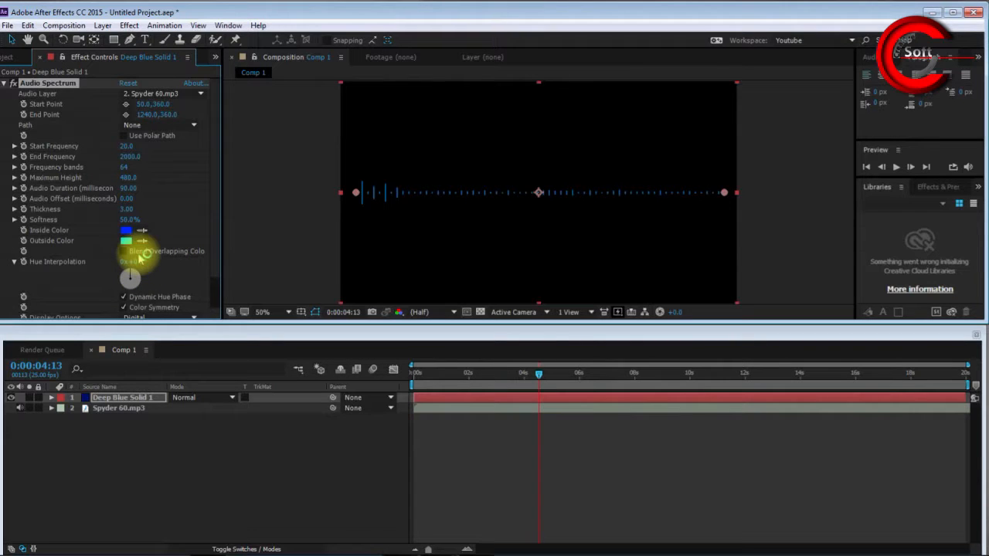
# Lower Softness to 1, raise Thickness and Maximum Height, and tweak the frequency settings.
pyautogui.scroll(-3)
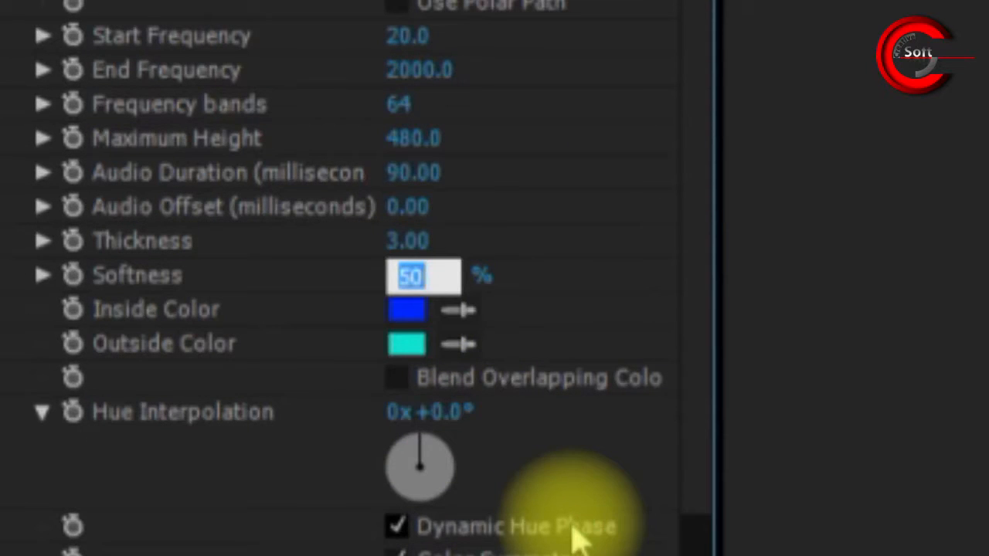
pyautogui.click(595, 525)
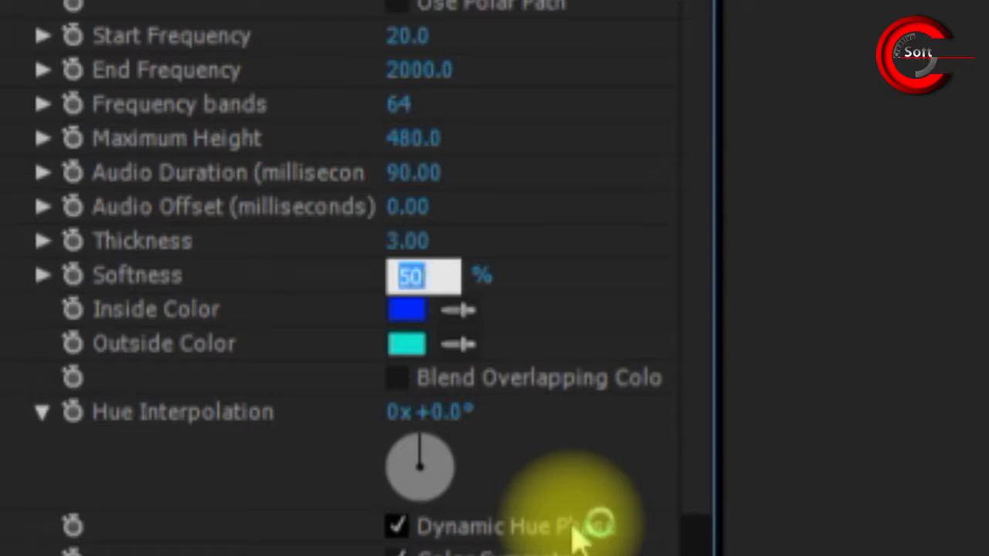
pyautogui.write('10.0')
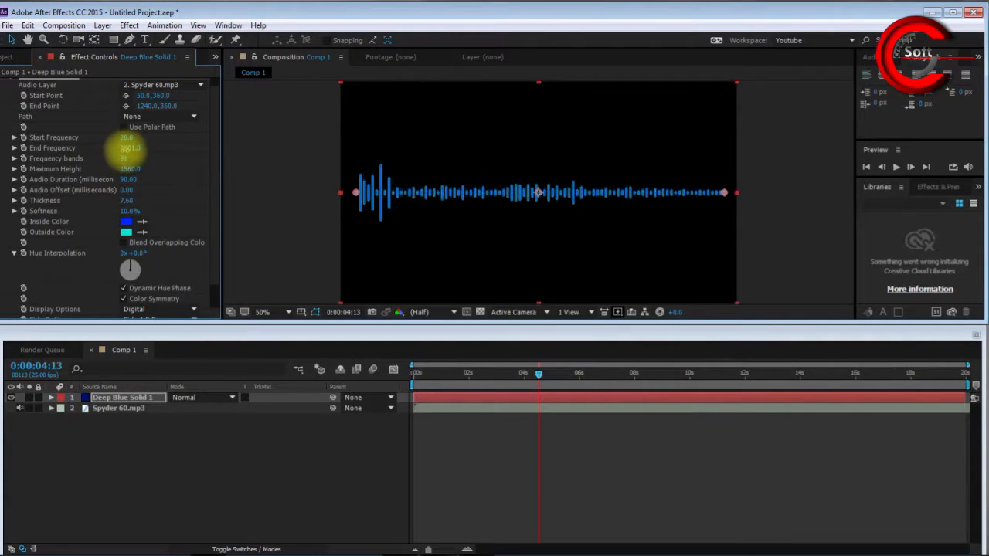
pyautogui.click(130, 148)
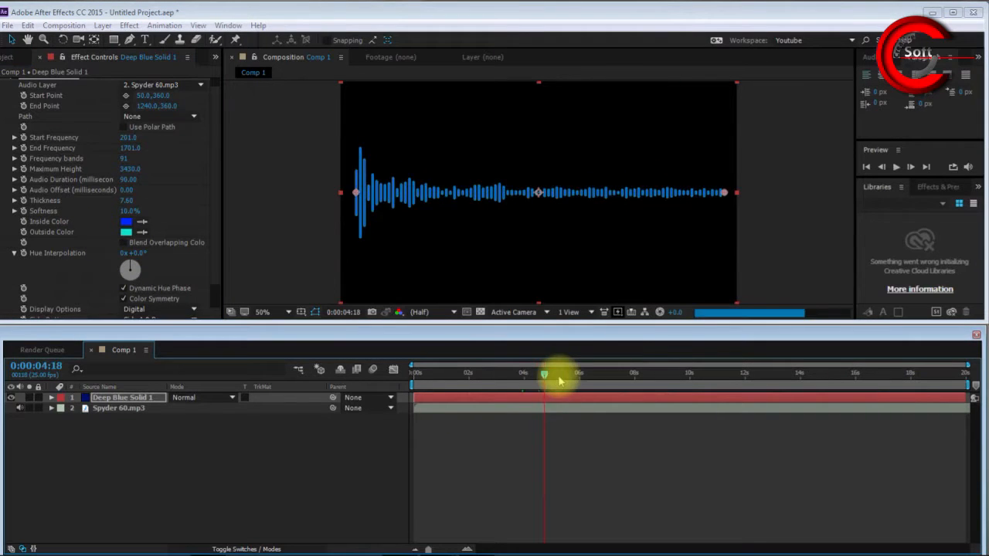
# Preview the finished blue waveform over time and bring up File > Export.
pyautogui.moveTo(544, 376); pyautogui.dragTo(810, 376)
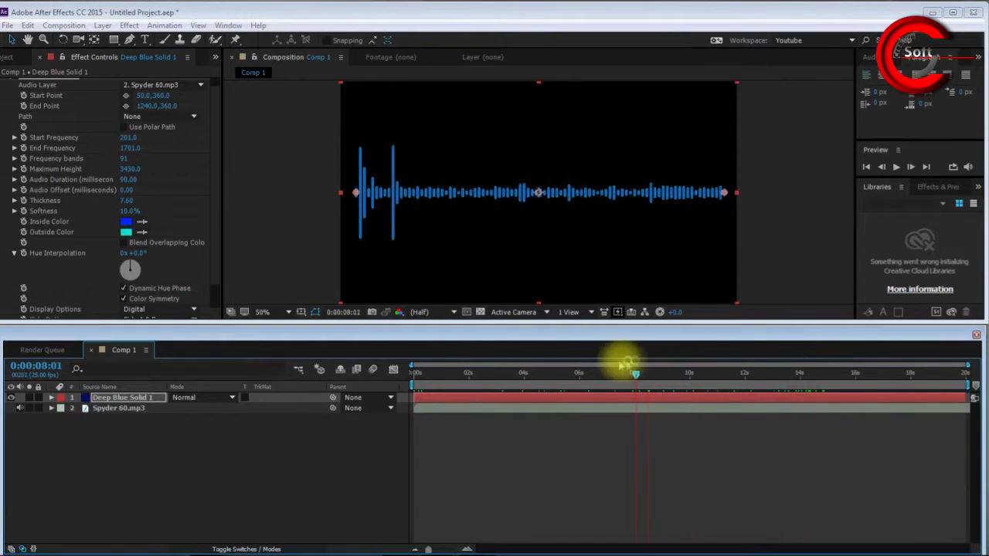
pyautogui.moveTo(635, 364); pyautogui.dragTo(487, 363)
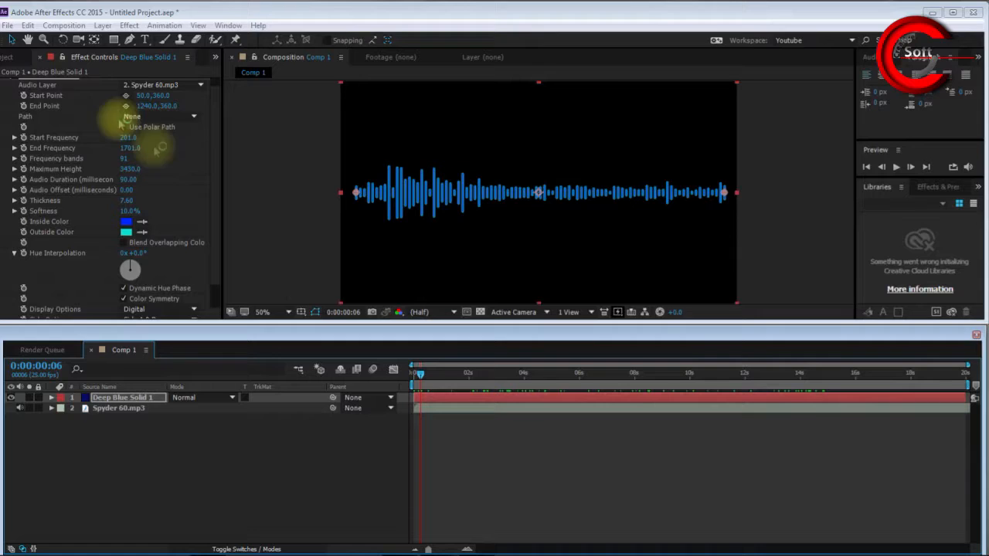
pyautogui.click(6, 25)
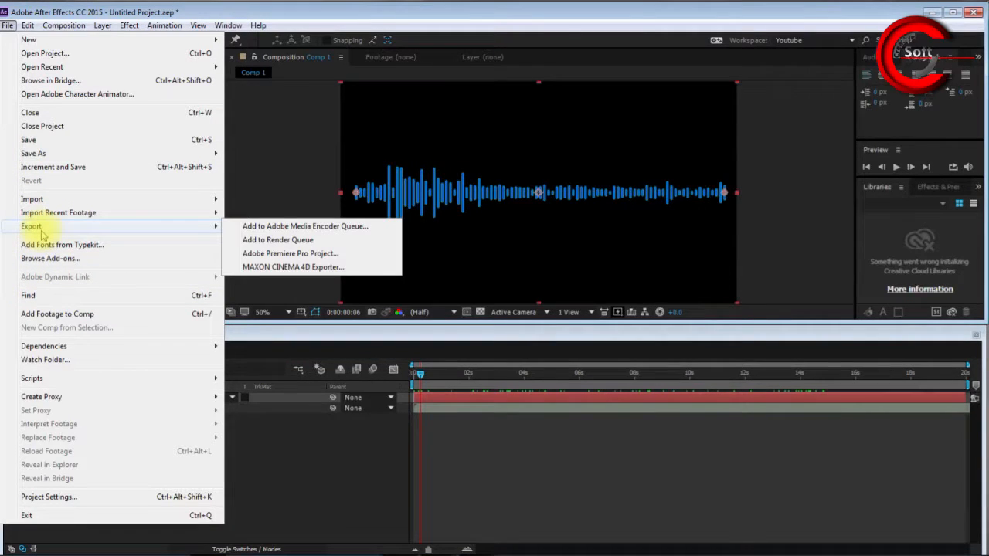
pyautogui.moveTo(278, 240)
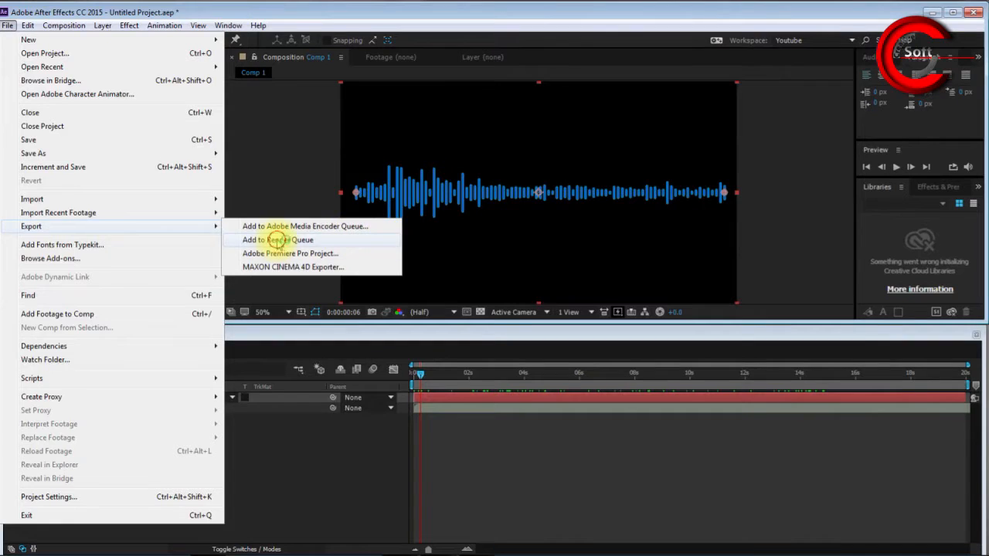
# Add Comp 1 to the Render Queue with an AVI output module set to RGB + Alpha.
pyautogui.click(278, 240)
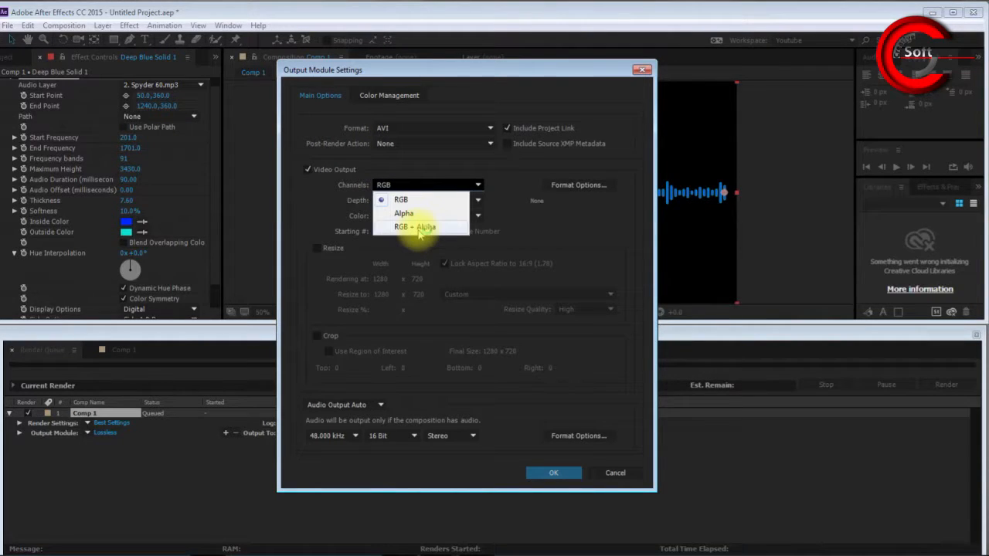
pyautogui.click(414, 226)
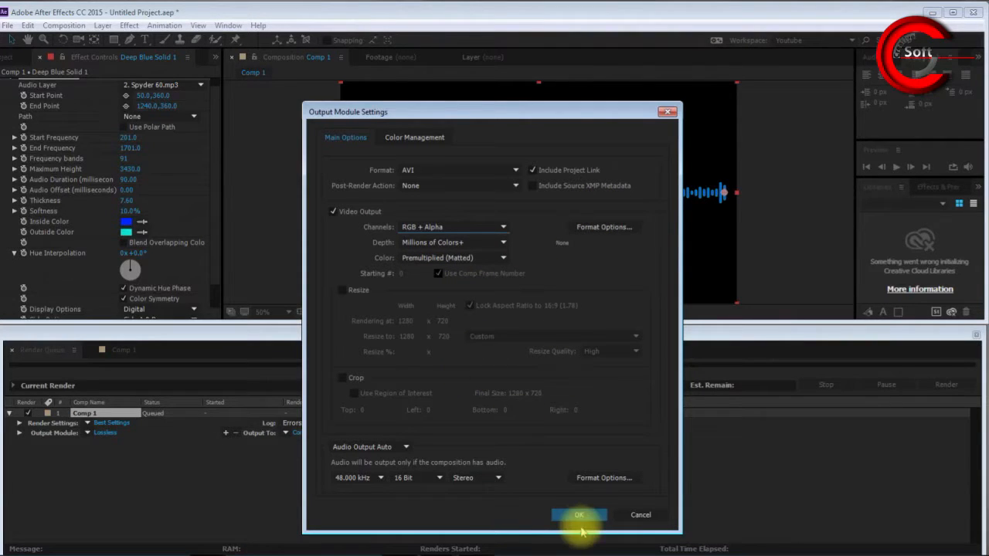
pyautogui.click(578, 515)
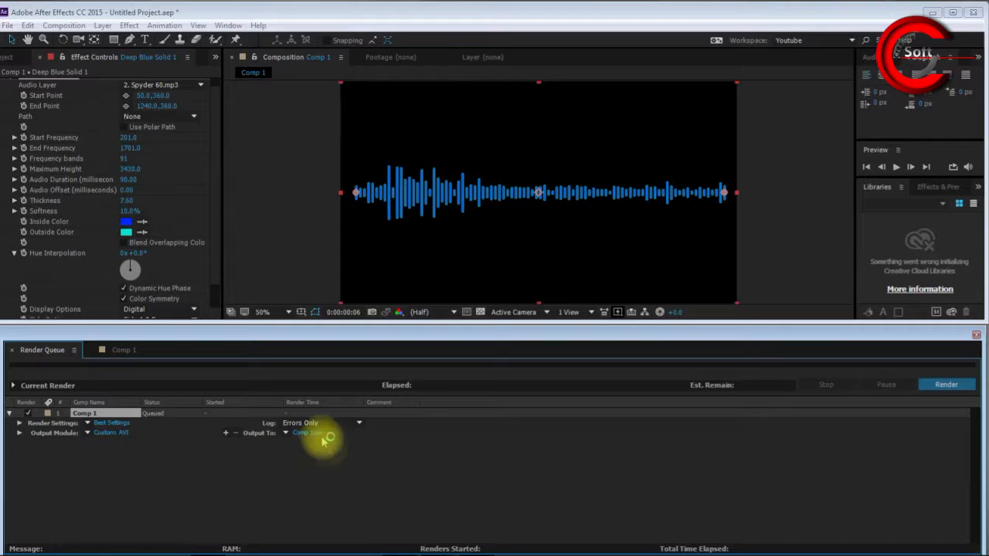
# Save the render output as Audio Wave Final.avi in the Desktop Export folder.
pyautogui.click(300, 433)
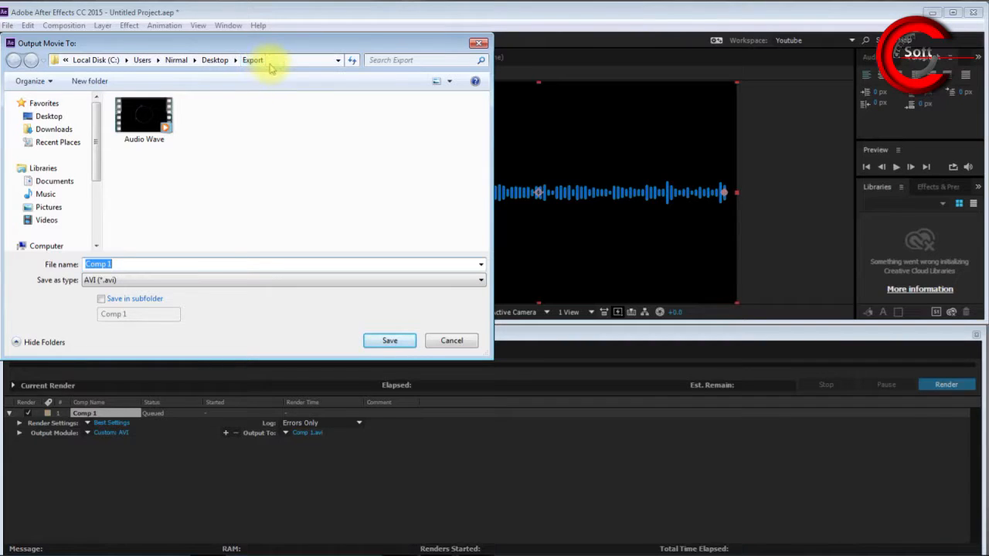
pyautogui.click(144, 115)
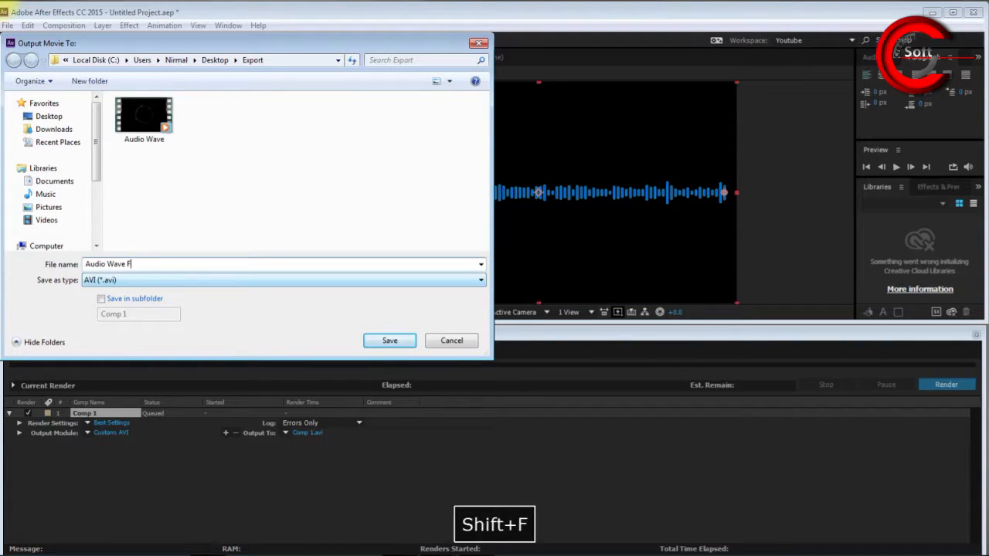
pyautogui.write('inal')
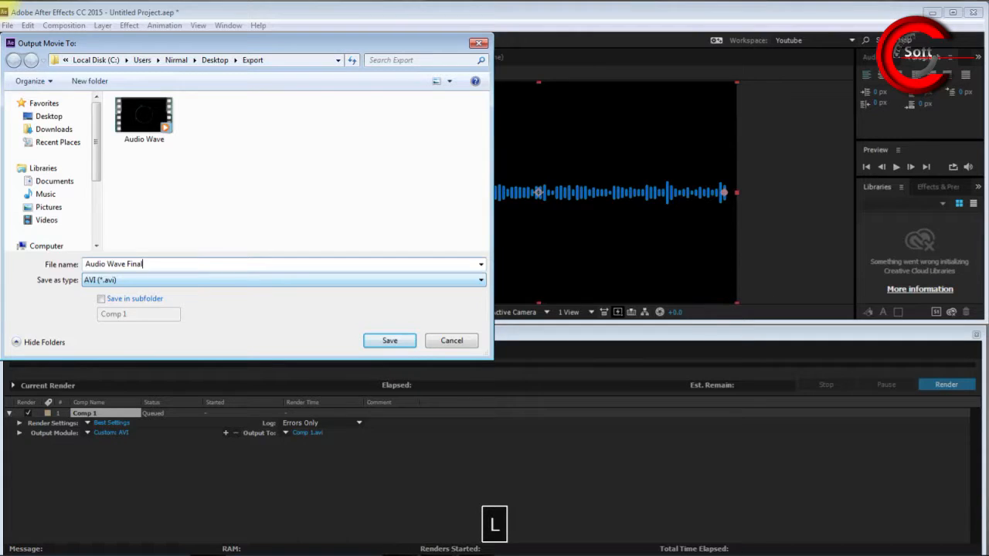
pyautogui.click(389, 342)
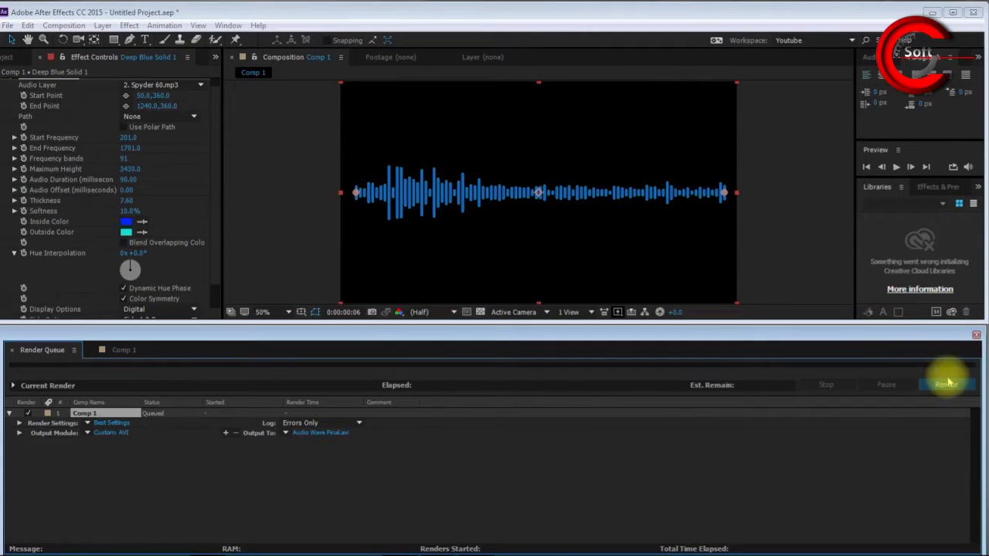
# Render the queued Comp 1 until its status reads Done.
pyautogui.click(946, 383)
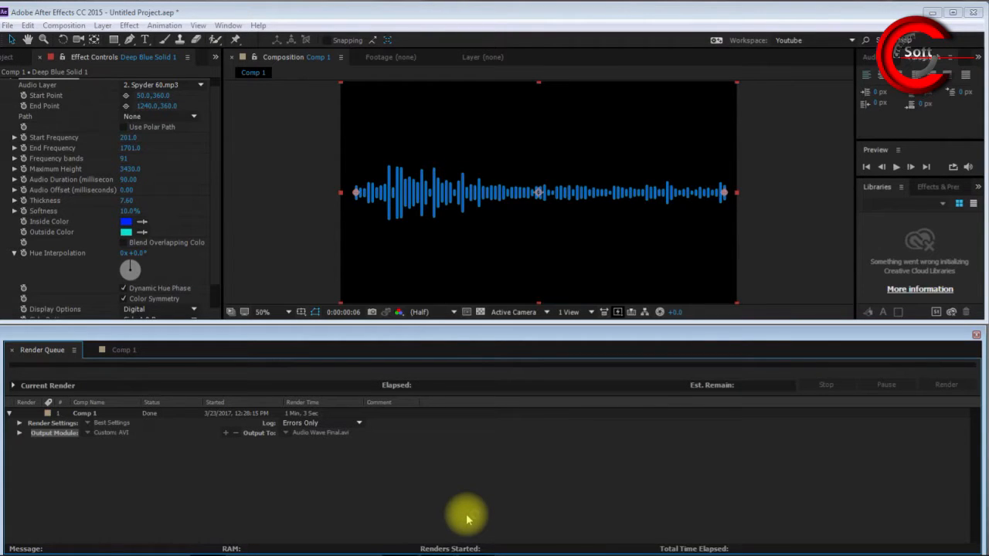
pyautogui.moveTo(893, 219)
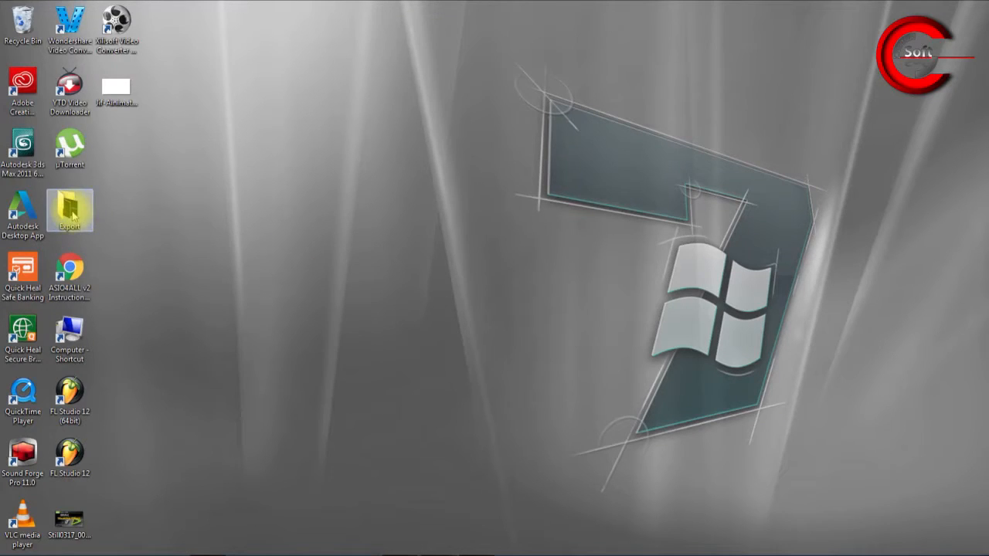
# Play Audio Wave Final.avi from the Export folder in VLC media player.
pyautogui.doubleClick(69, 210)
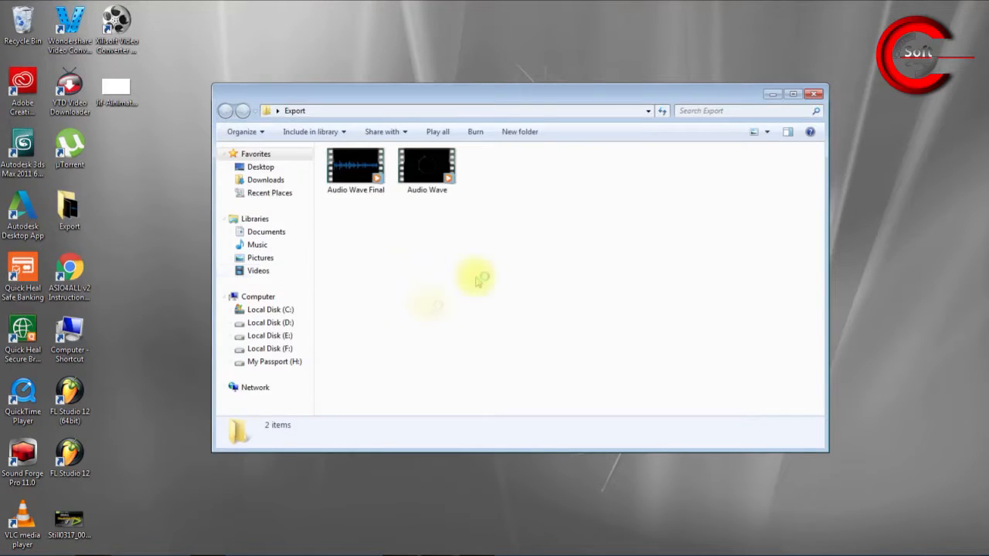
pyautogui.moveTo(470, 250)
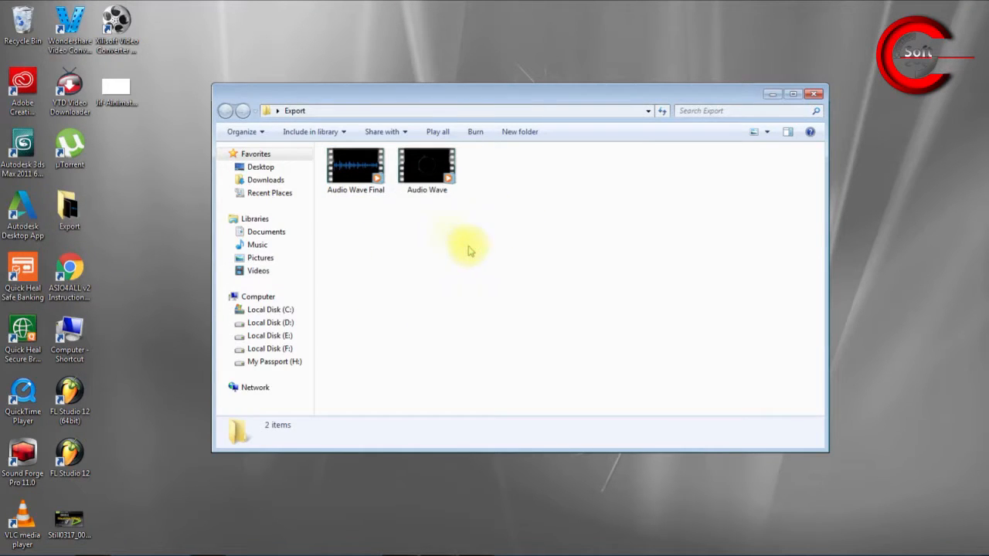
pyautogui.rightClick(355, 164)
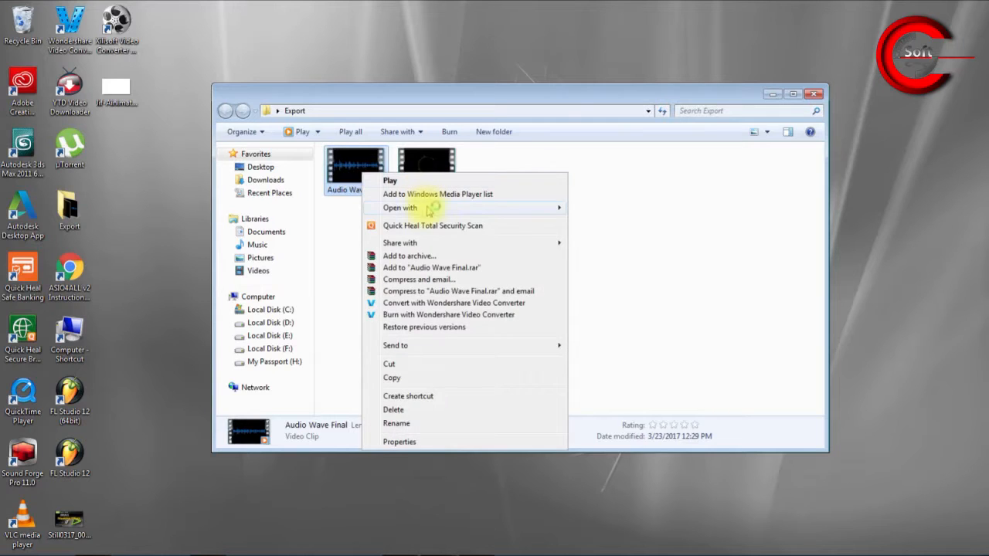
pyautogui.moveTo(399, 207)
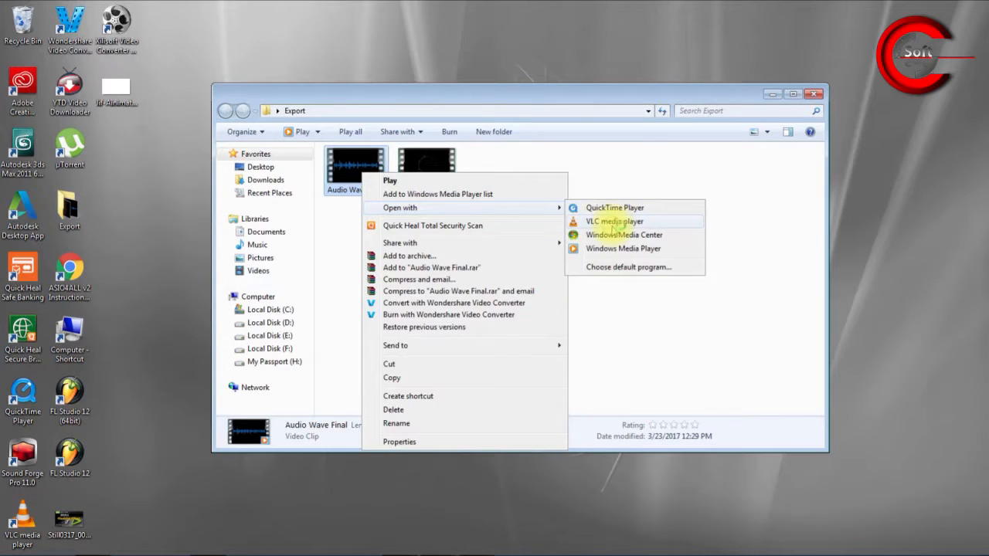
pyautogui.click(615, 222)
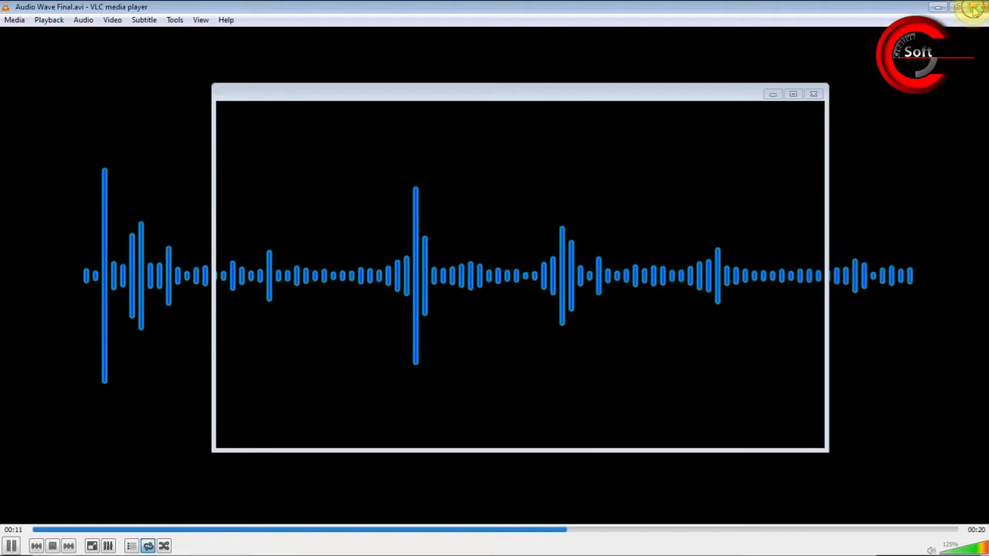
# Close VLC and the Export folder window to return to After Effects.
pyautogui.click(813, 94)
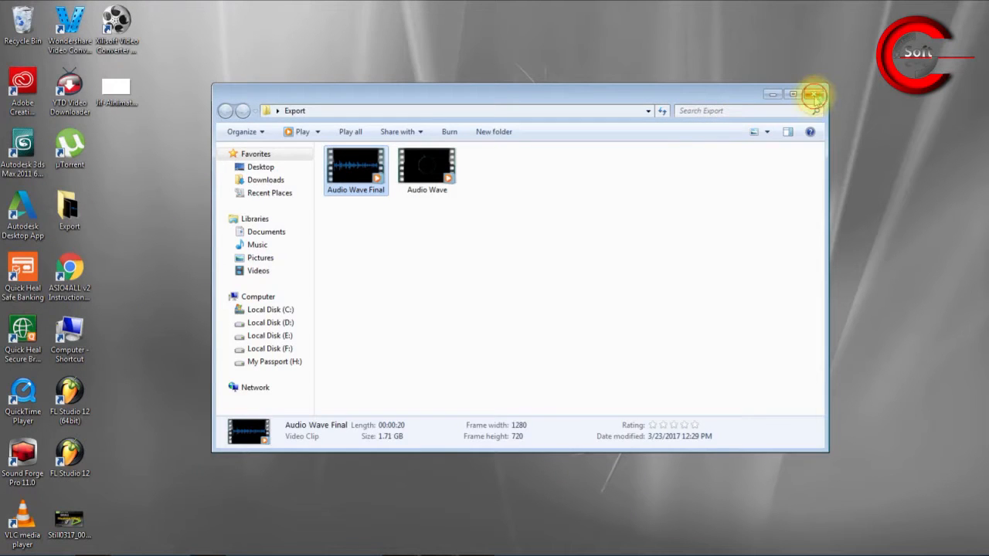
pyautogui.click(813, 94)
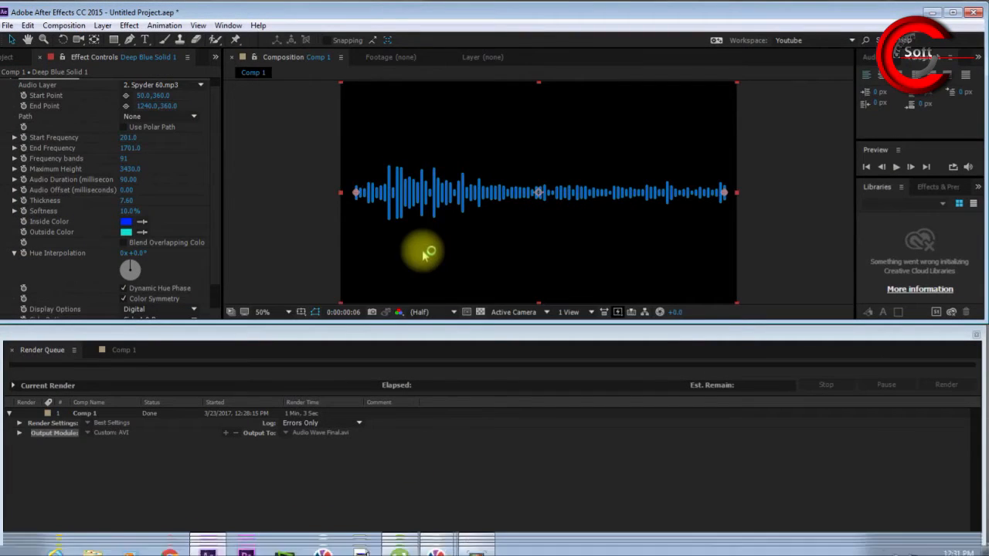
# Delete Spyder 60.mp3 and the Solids folder from the project, leaving only Comp 1.
pyautogui.click(15, 58)
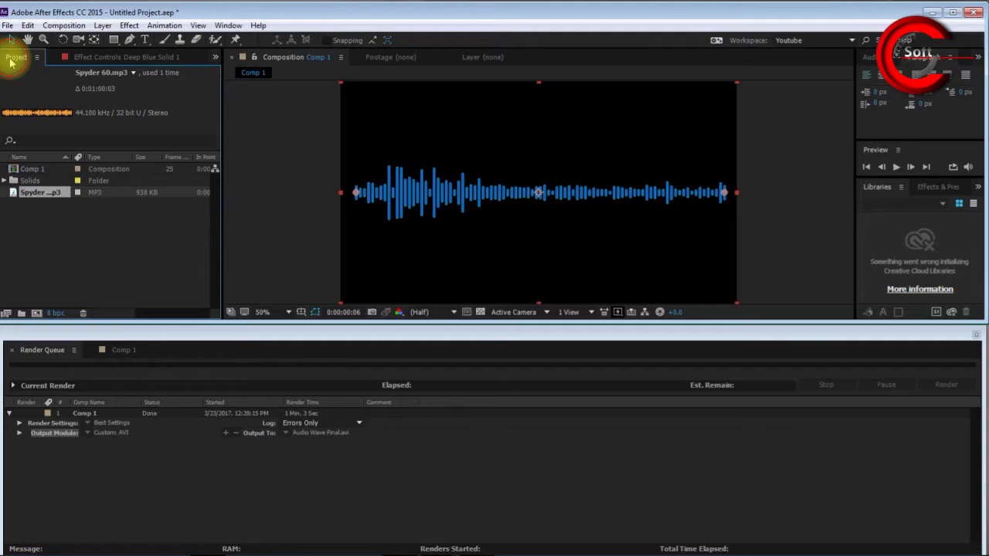
pyautogui.click(31, 231)
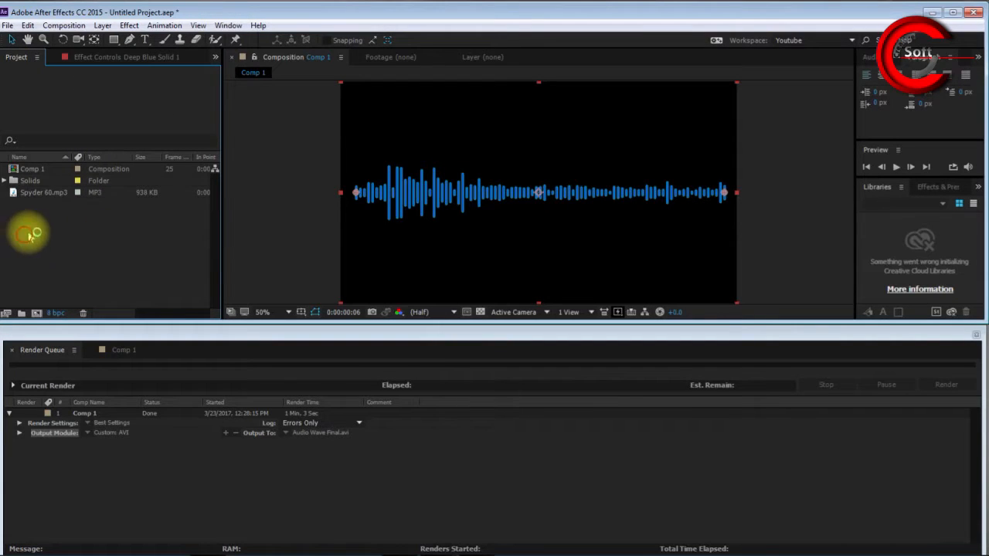
pyautogui.click(44, 192)
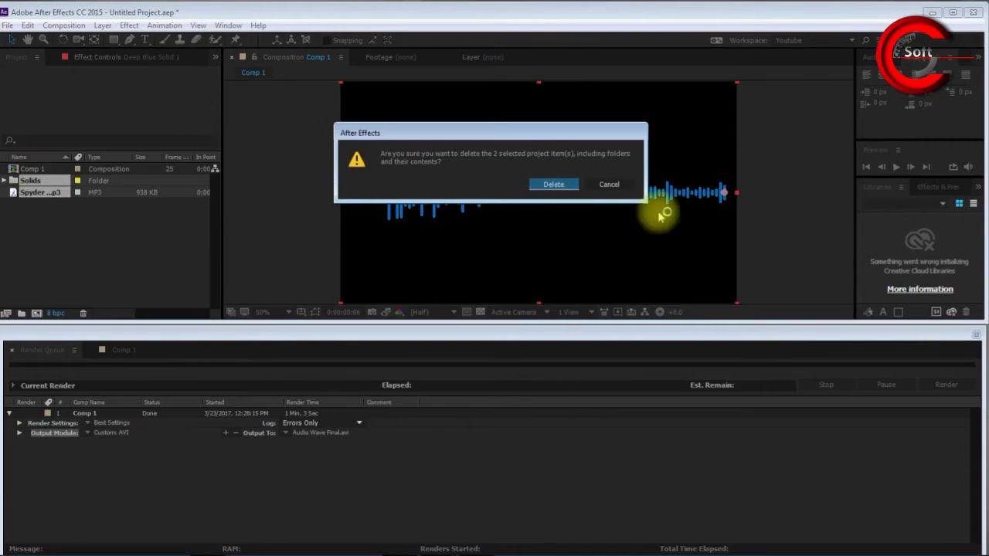
pyautogui.click(553, 183)
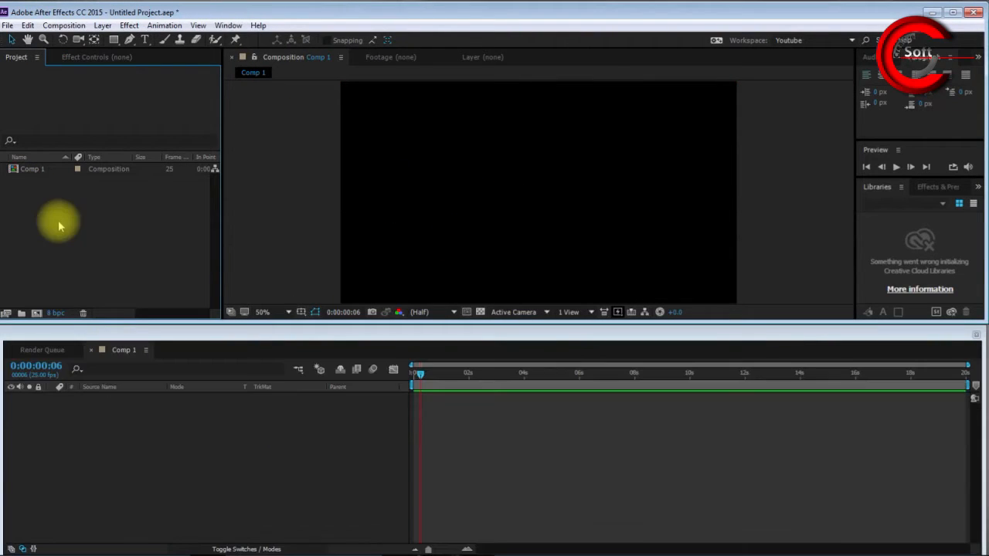
pyautogui.click(8, 24)
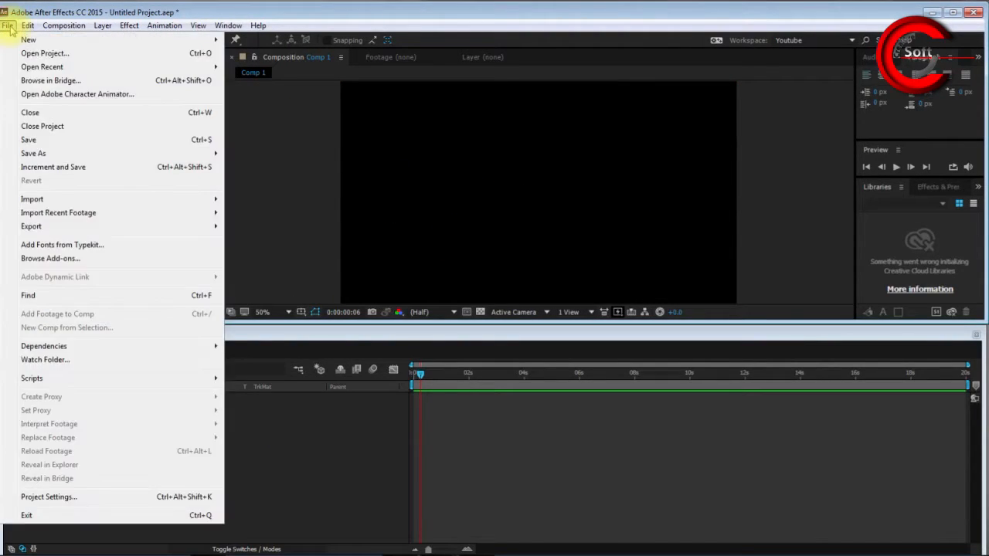
pyautogui.moveTo(59, 213)
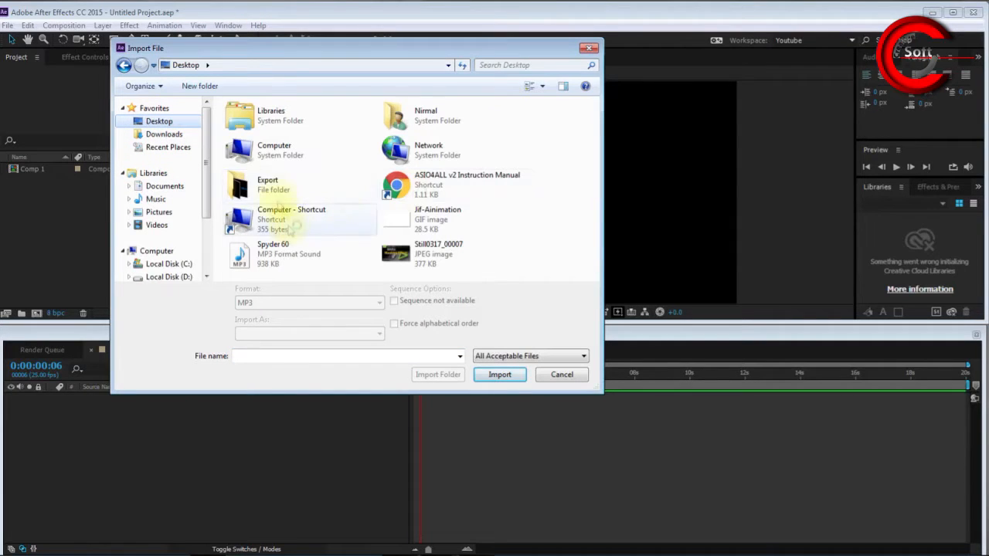
# Import Audio Wave Final.avi from Export, add it to Comp 1 and scrub to preview the waveform.
pyautogui.doubleClick(267, 184)
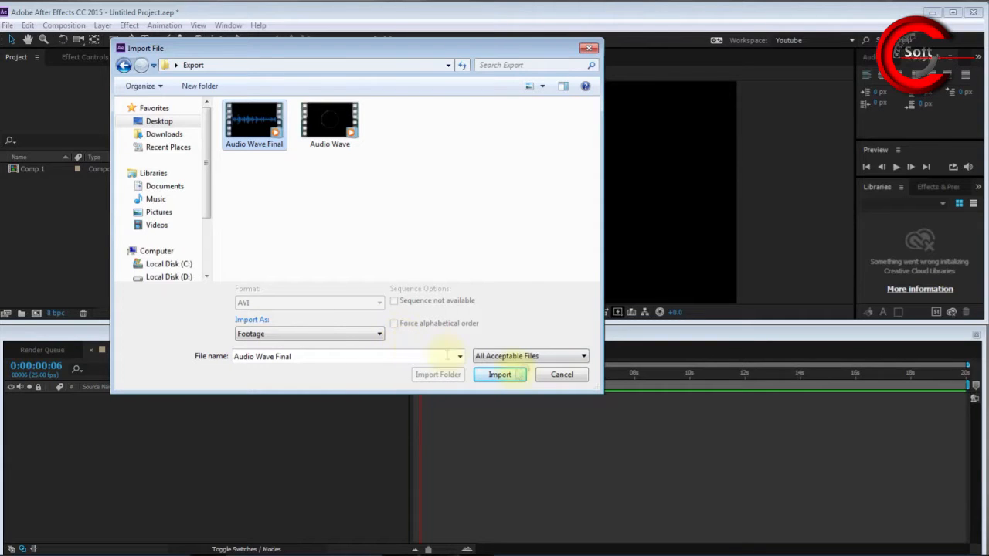
pyautogui.click(500, 374)
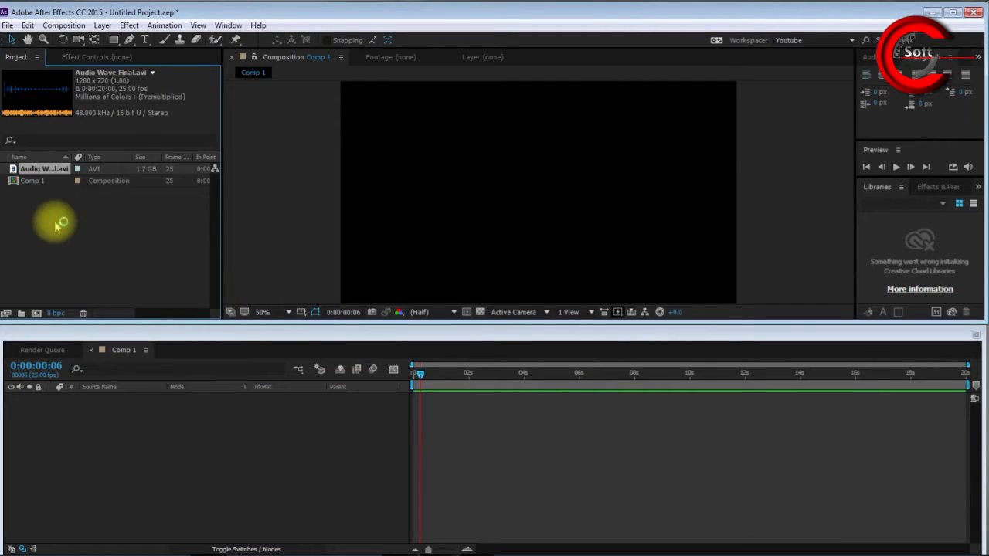
pyautogui.click(44, 168)
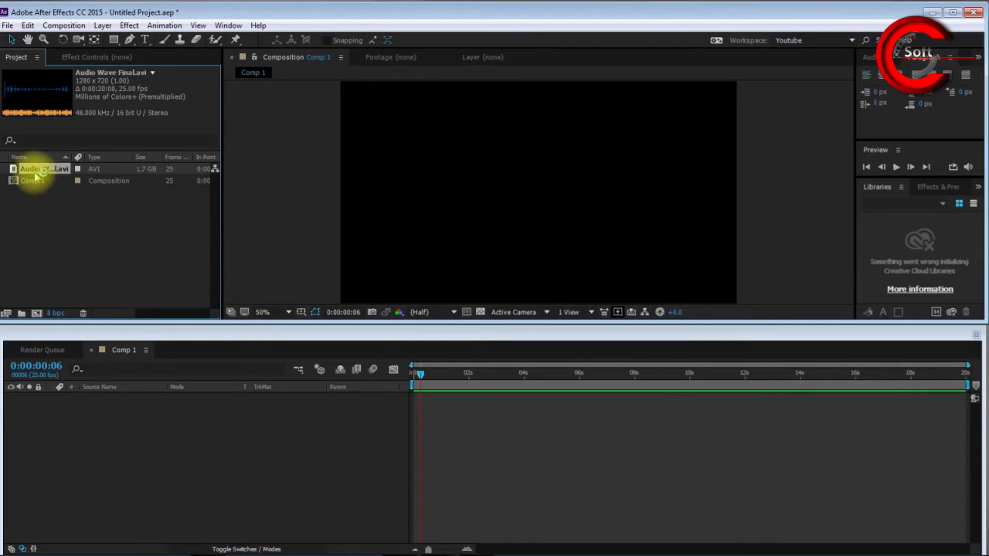
pyautogui.doubleClick(34, 179)
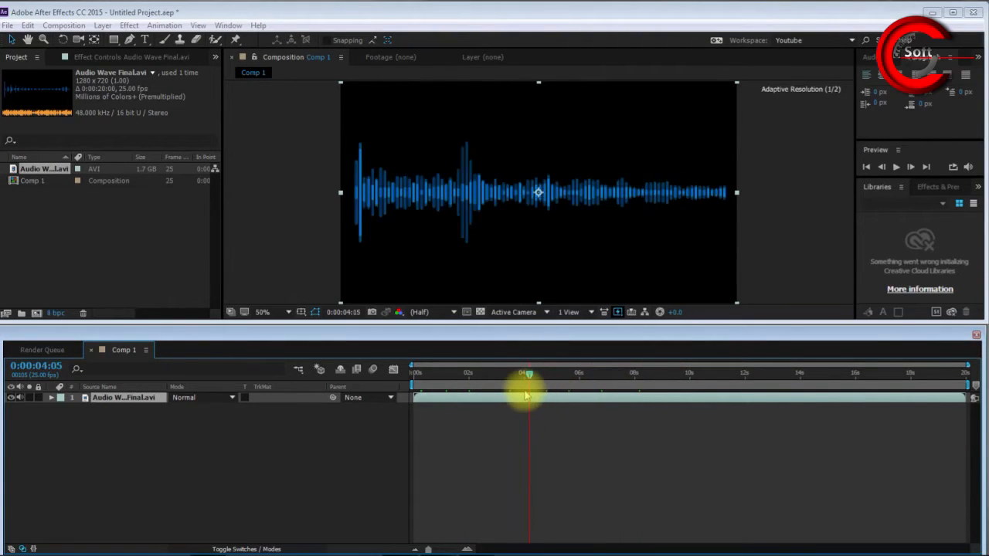
pyautogui.moveTo(528, 395); pyautogui.dragTo(564, 396)
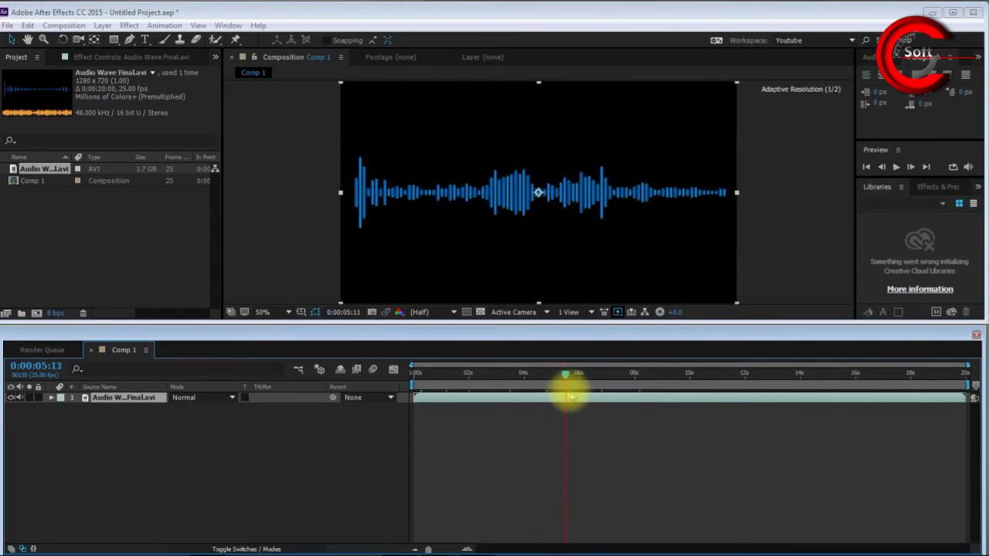
pyautogui.moveTo(565, 397); pyautogui.dragTo(597, 398)
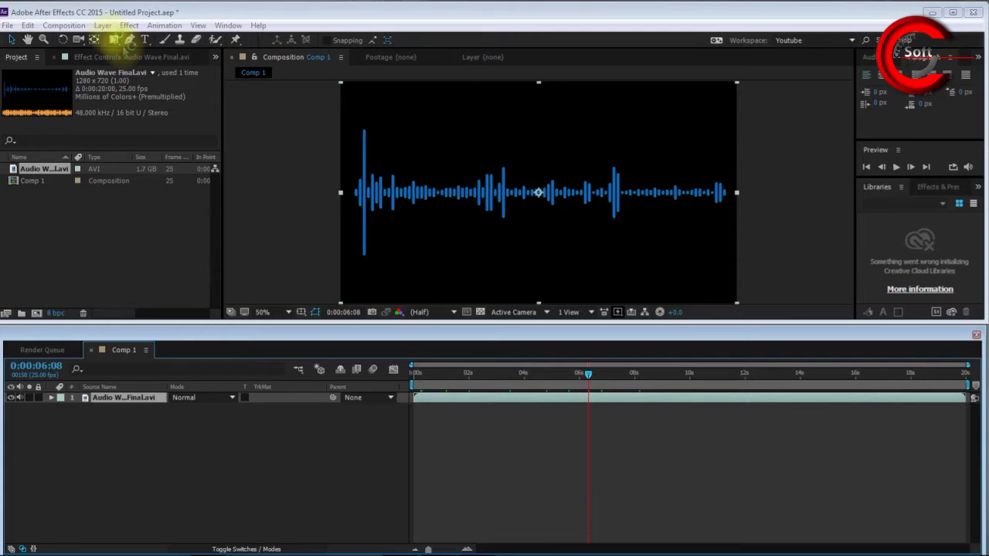
# Create a new full-size solid layer in a pale lime green colour above the waveform.
pyautogui.click(102, 25)
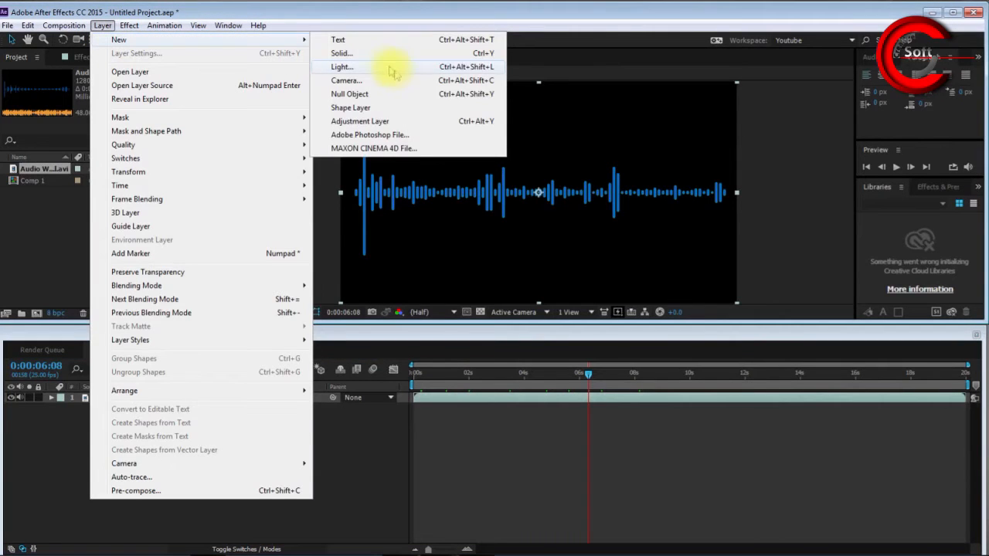
pyautogui.click(342, 52)
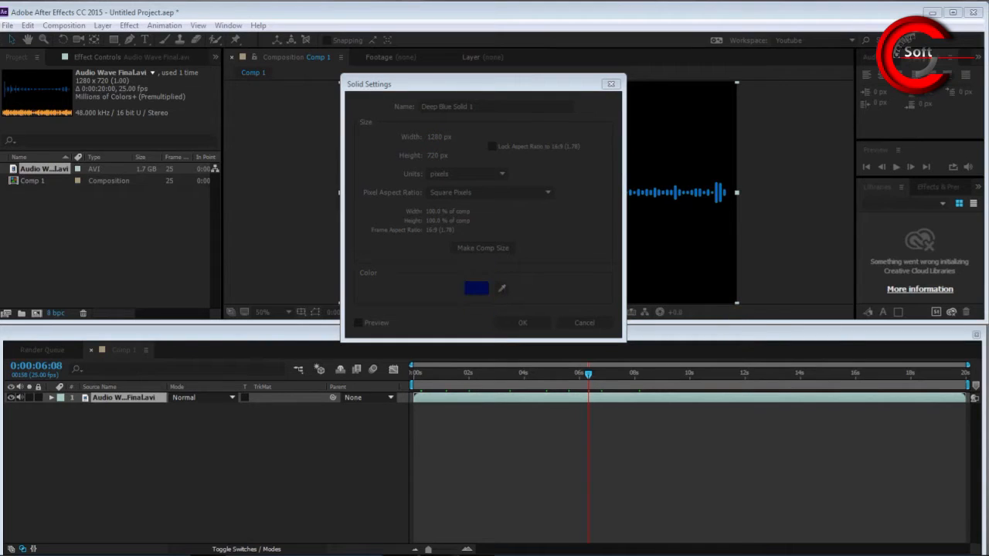
pyautogui.click(476, 289)
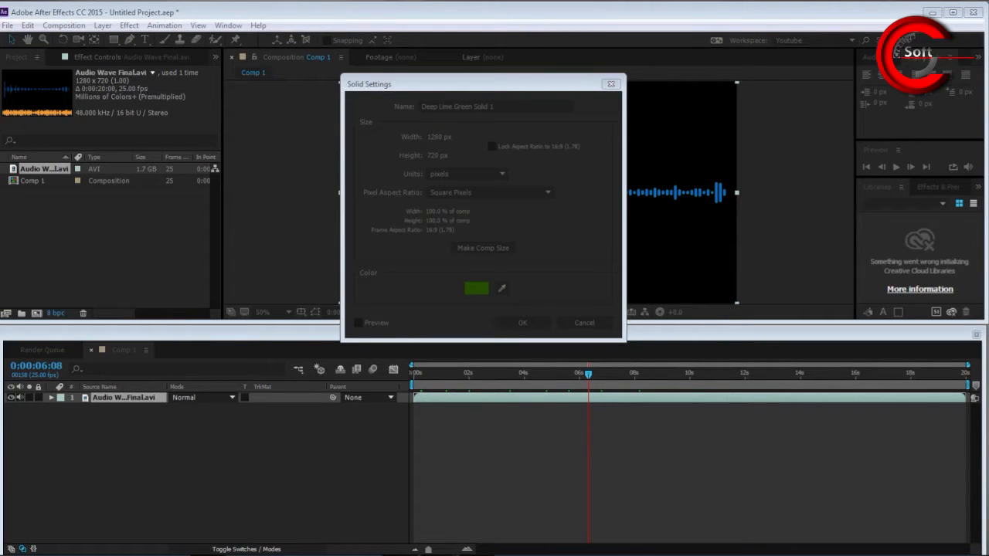
pyautogui.click(476, 289)
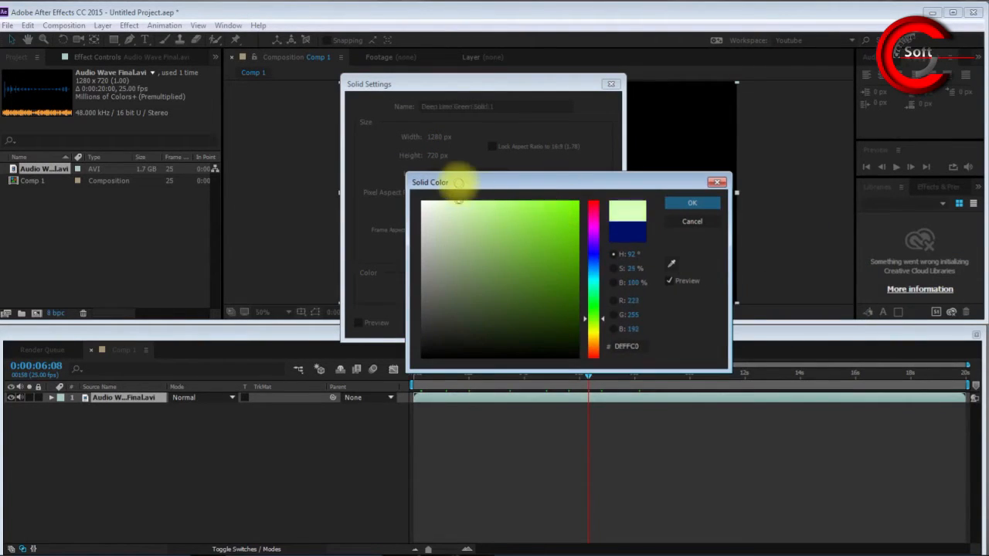
pyautogui.click(692, 203)
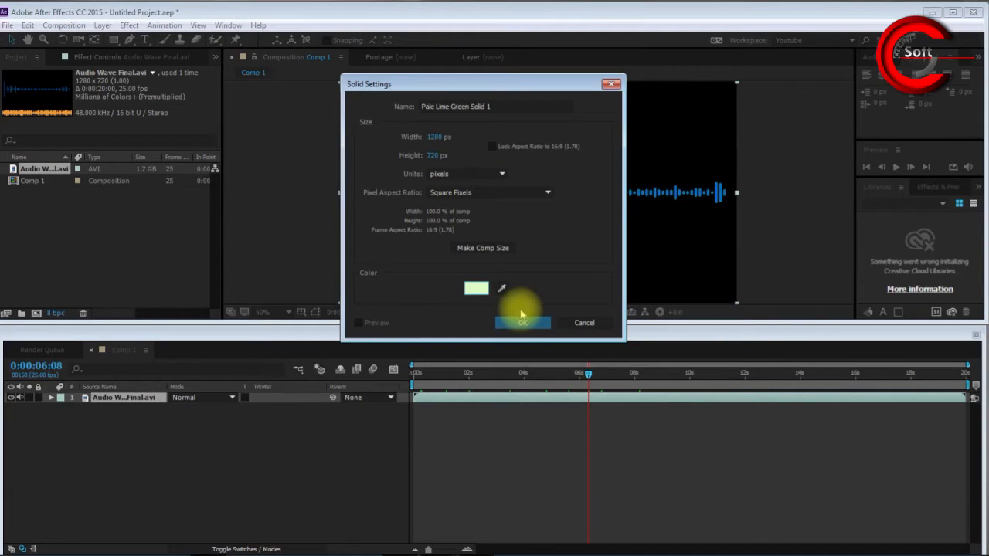
pyautogui.click(522, 323)
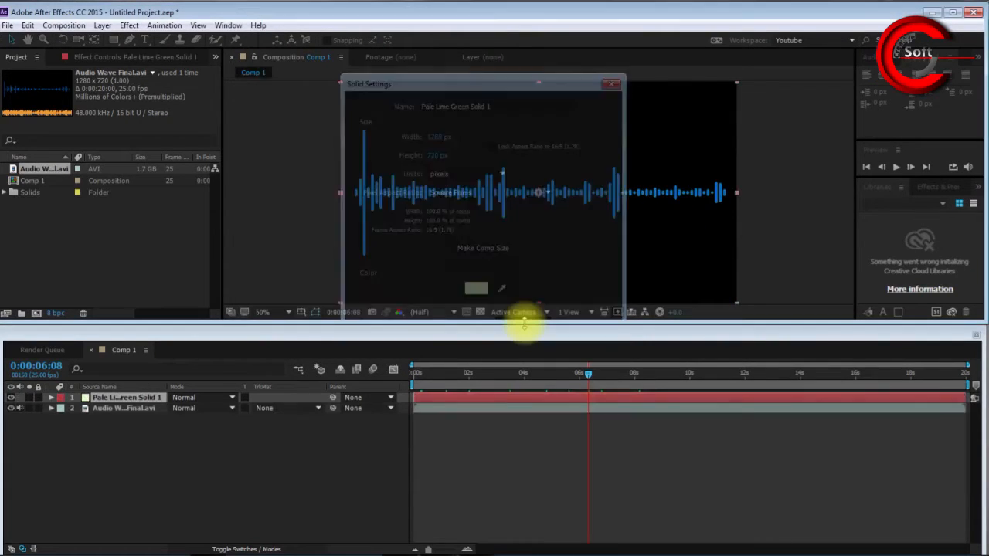